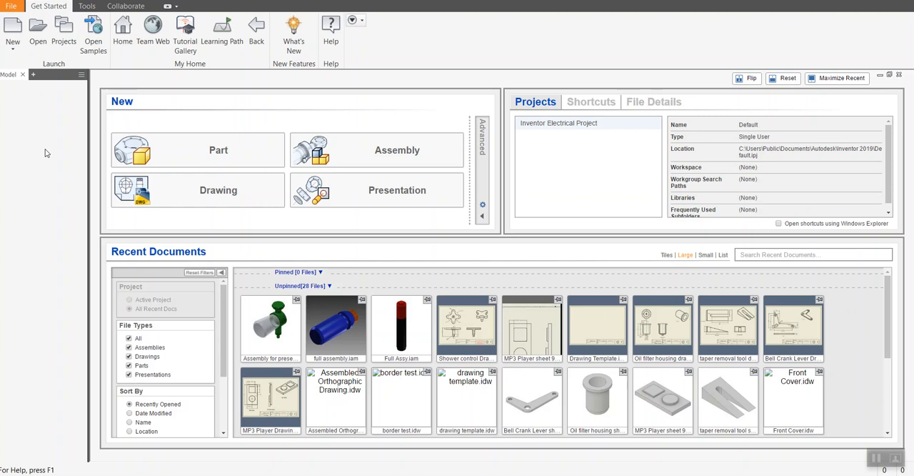
mouse_move(103, 295)
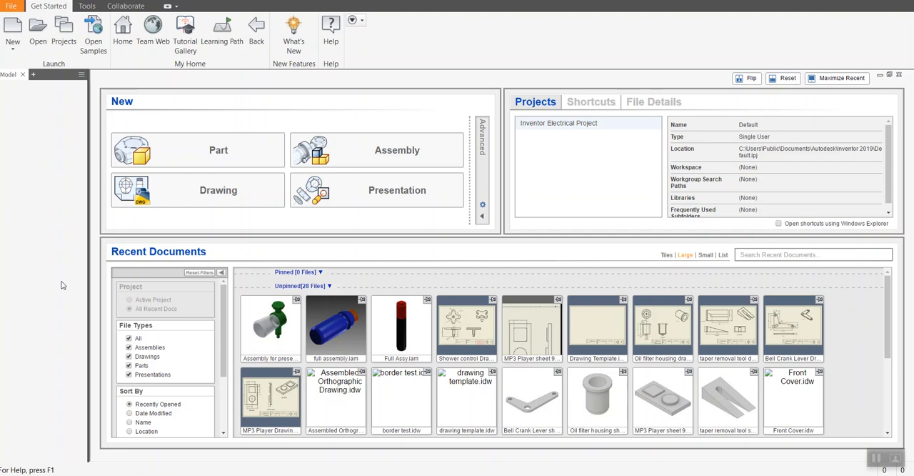
mouse_move(61, 285)
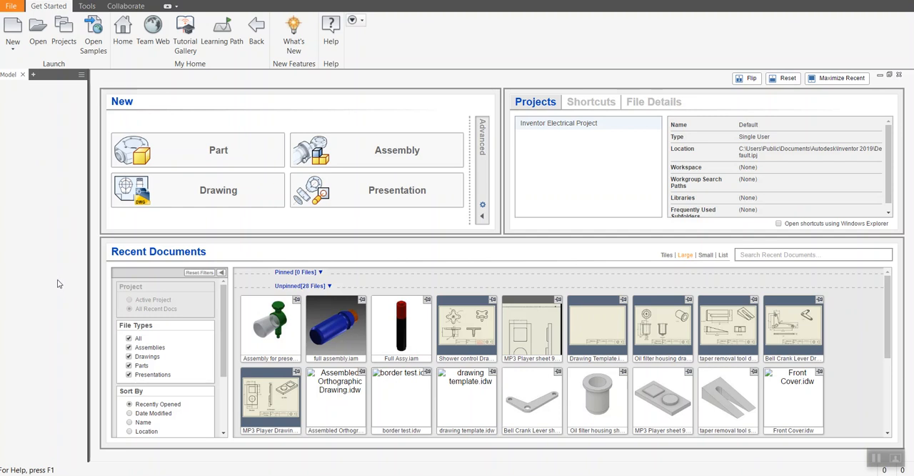
mouse_move(20, 76)
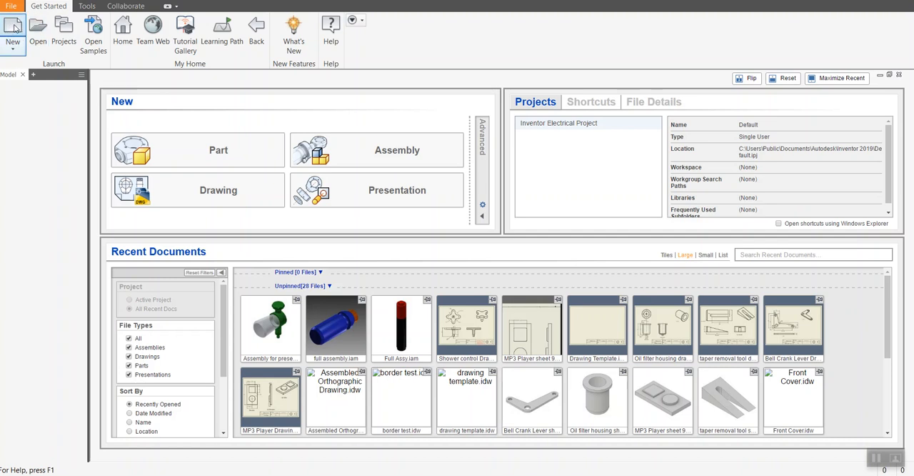
Open the Full Assy file from the Berol Pen folder
click(36, 28)
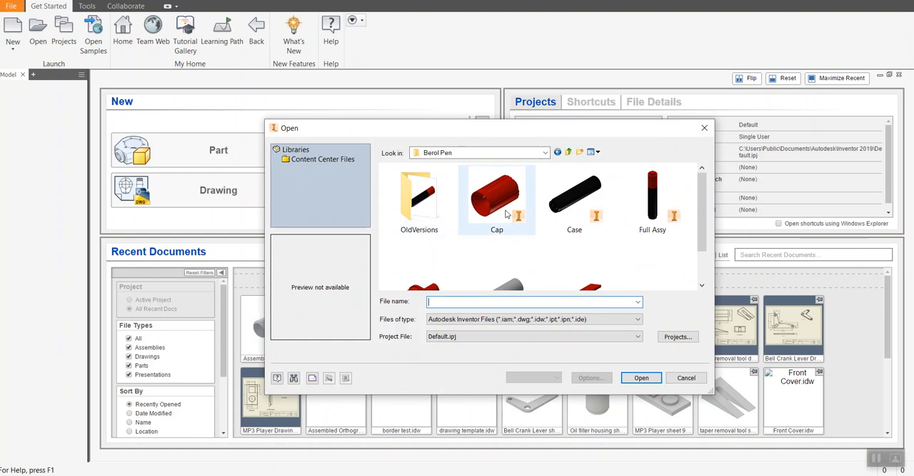
mouse_move(651, 207)
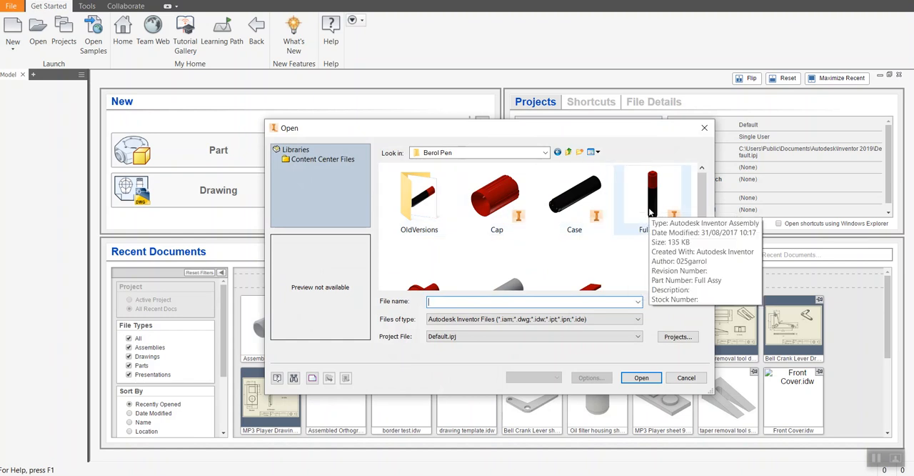
click(641, 377)
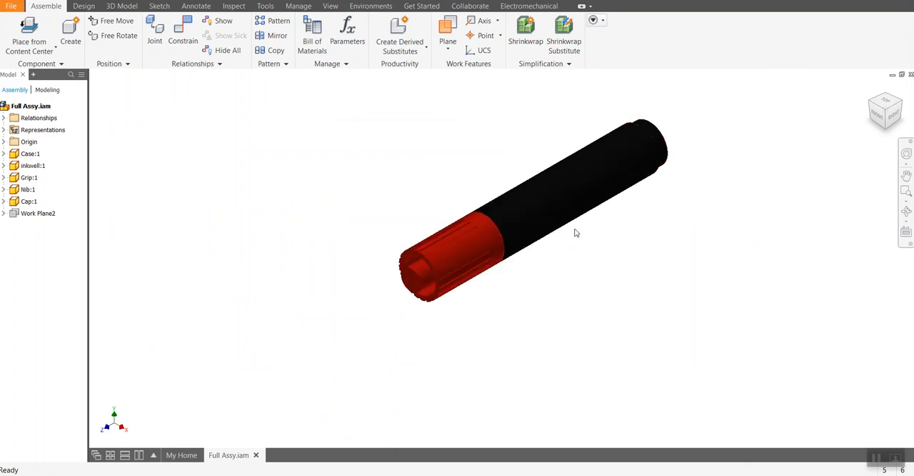
click(30, 153)
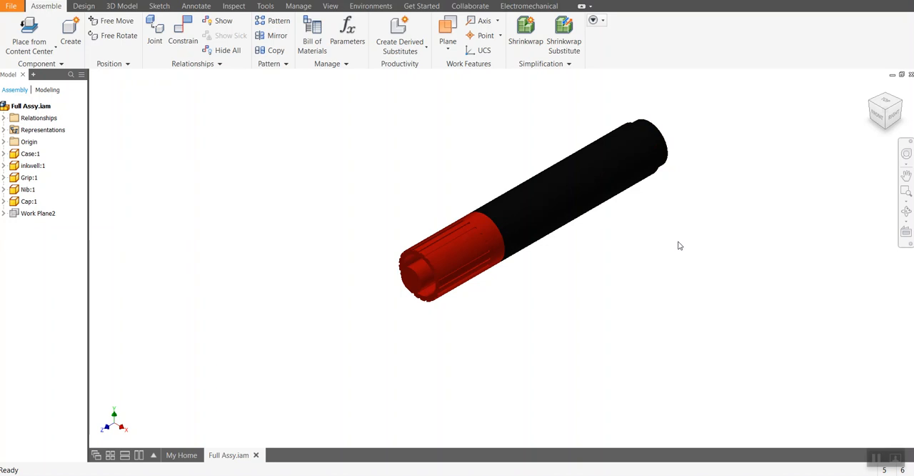
mouse_move(585, 239)
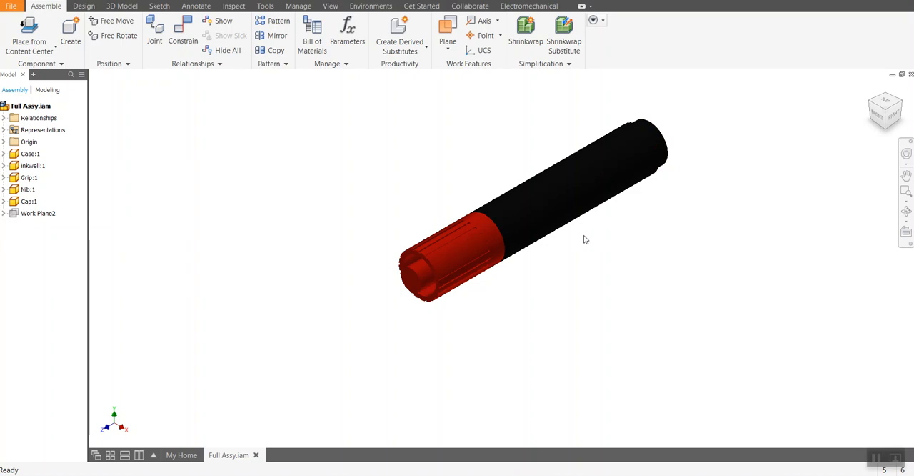
mouse_move(588, 238)
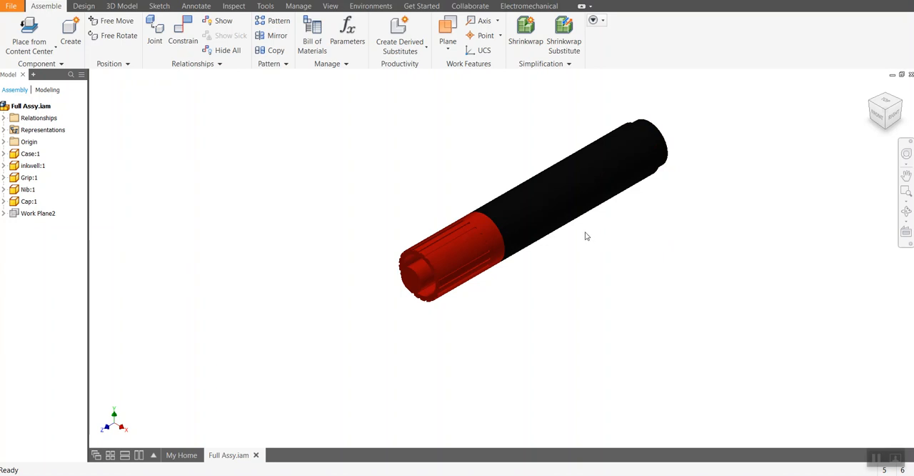
mouse_move(578, 239)
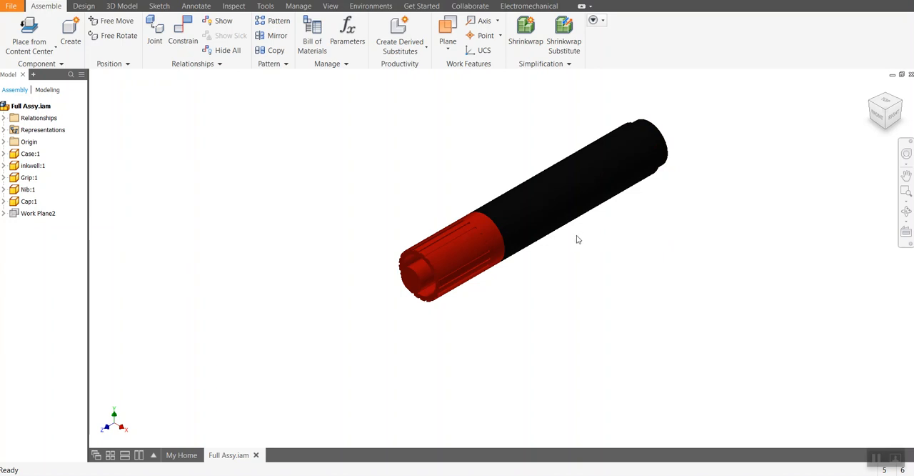
click(29, 153)
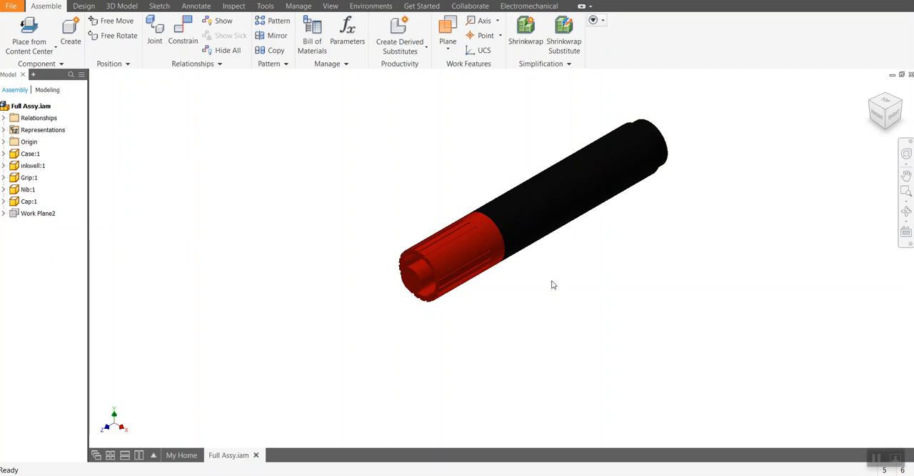
click(29, 153)
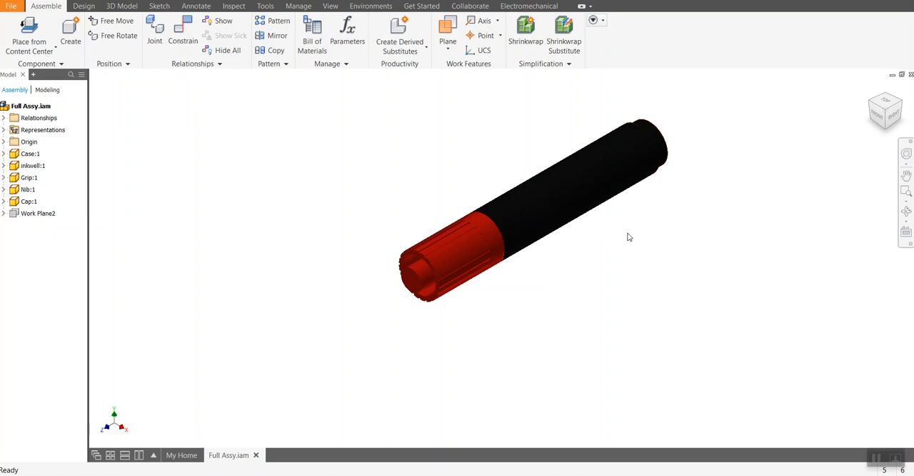
mouse_move(610, 236)
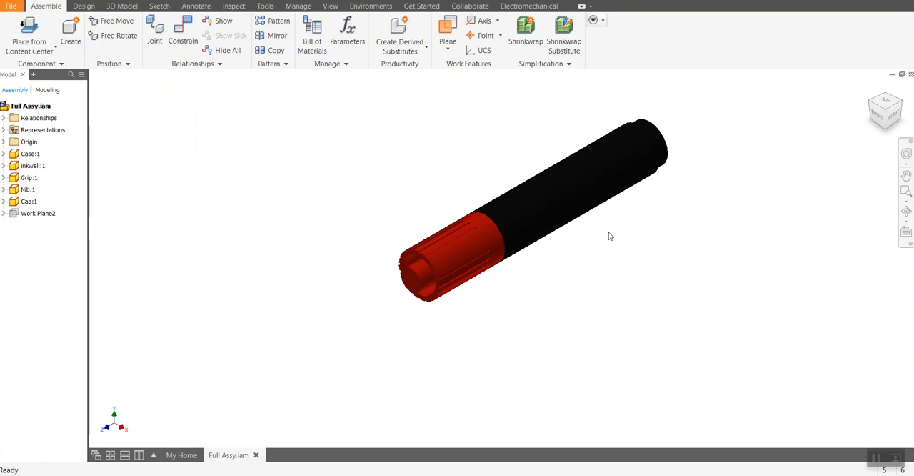
click(30, 154)
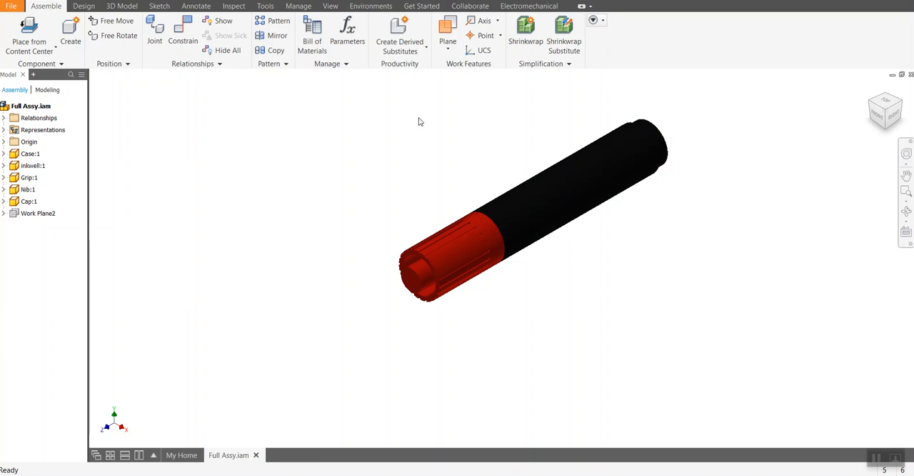
click(27, 189)
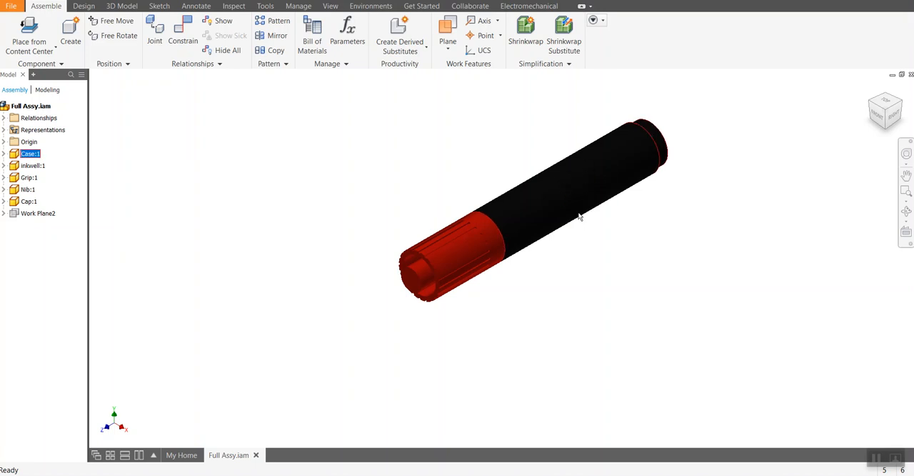
Edit Case:1 and add a work plane offset 33 mm from its YZ Plane
double_click(30, 153)
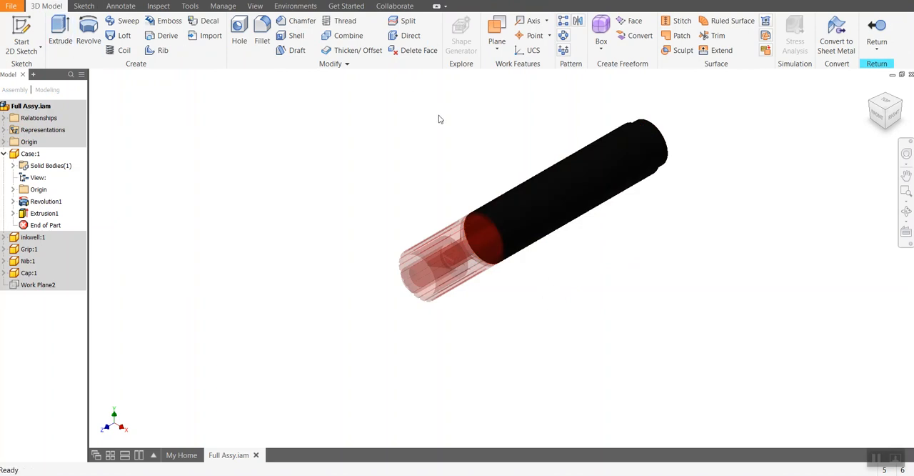
mouse_move(562, 103)
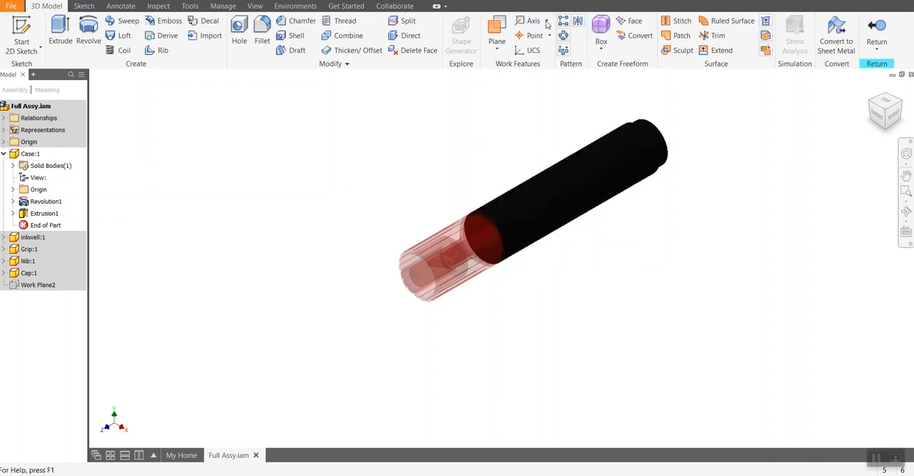
click(496, 29)
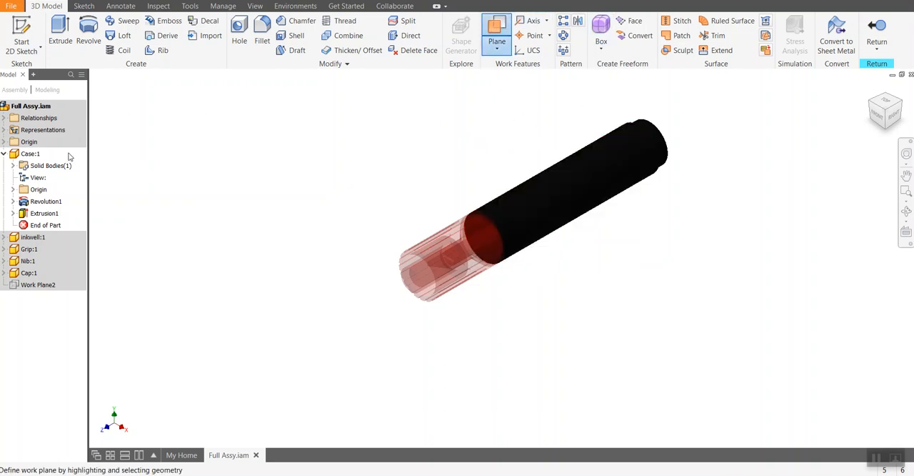
click(13, 189)
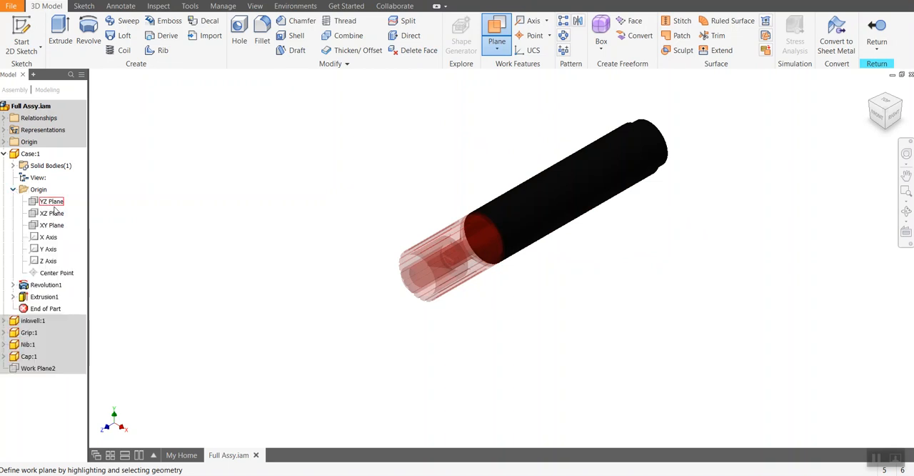
mouse_move(50, 200)
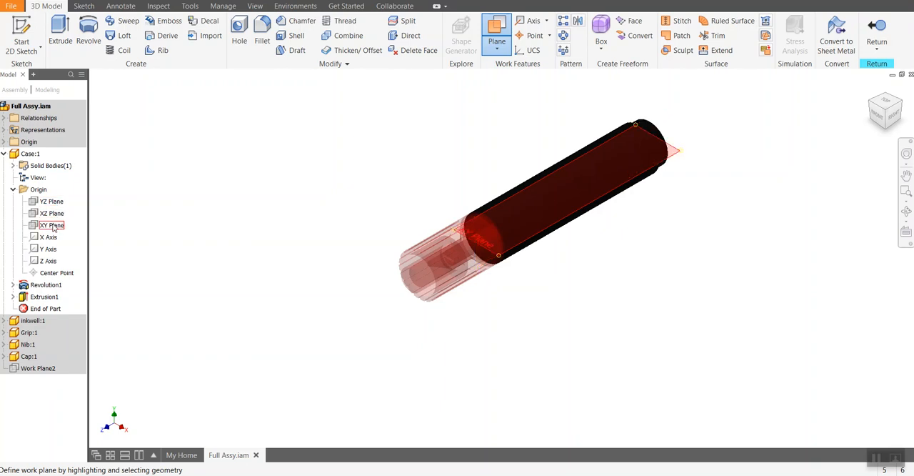
click(50, 201)
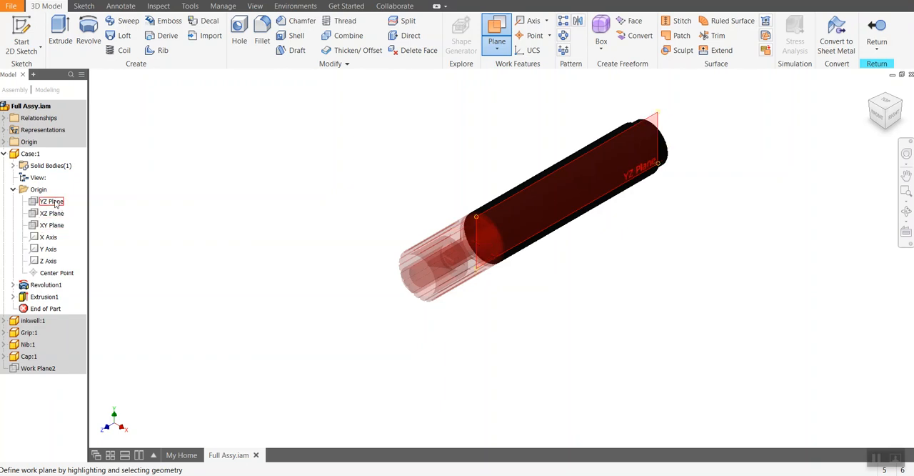
click(52, 200)
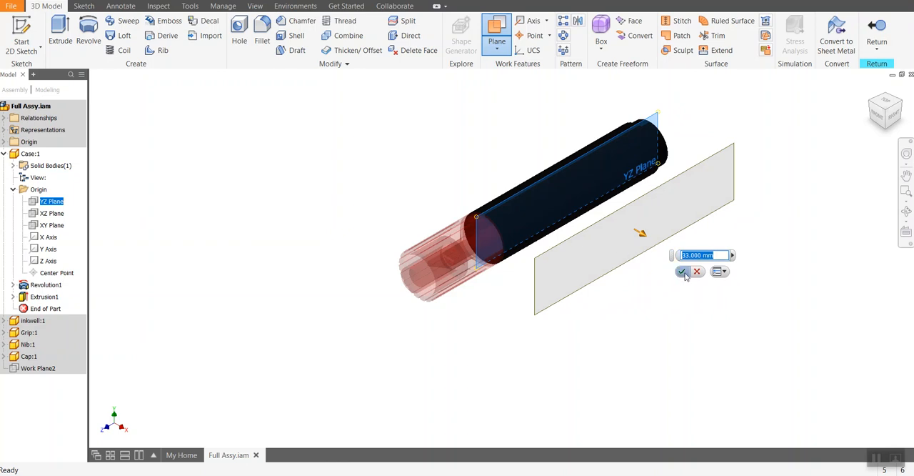
click(682, 270)
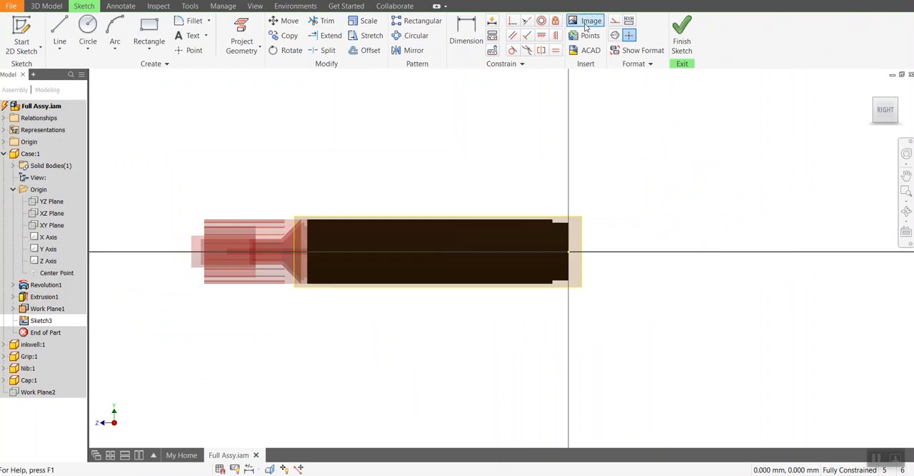
Insert the Berol Label image into the case sketch, above the pen body
click(584, 20)
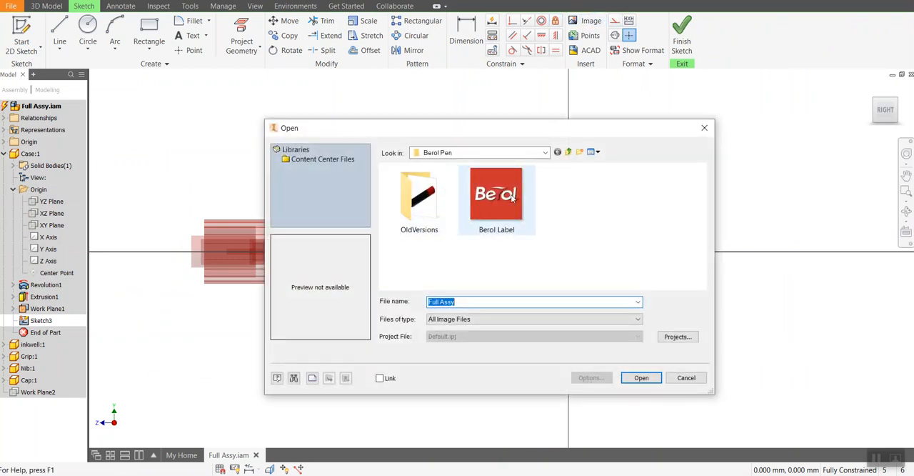
click(497, 194)
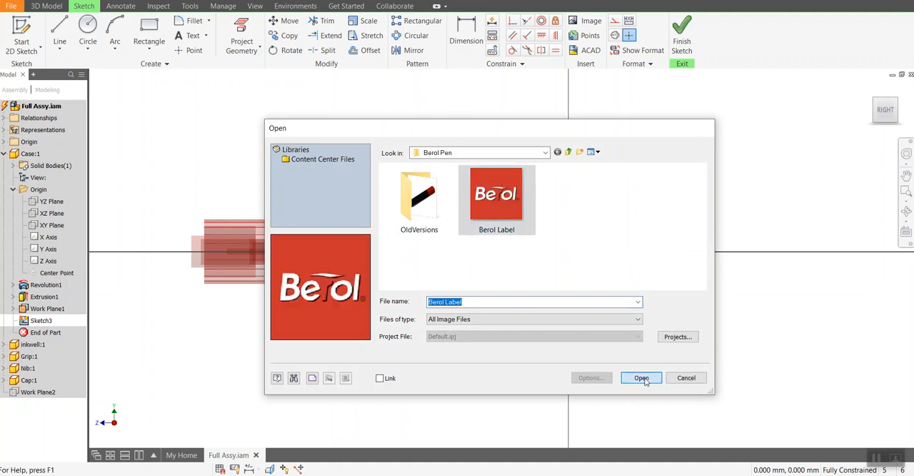
click(642, 377)
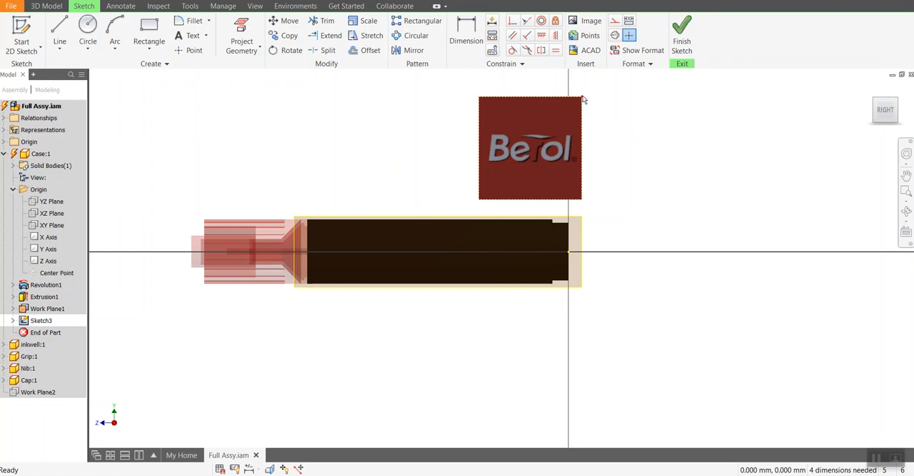
Move the Berol logo over the middle of the pen body and finish the sketch
drag(530, 148, 426, 245)
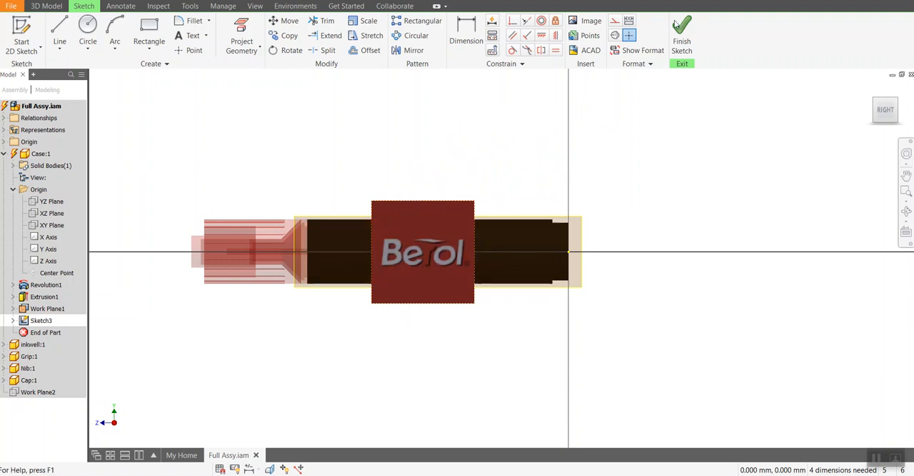
mouse_move(687, 34)
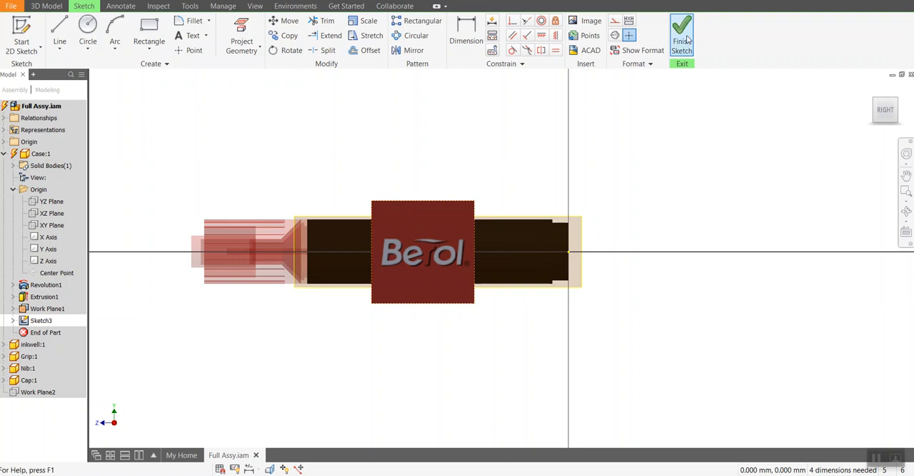
click(680, 29)
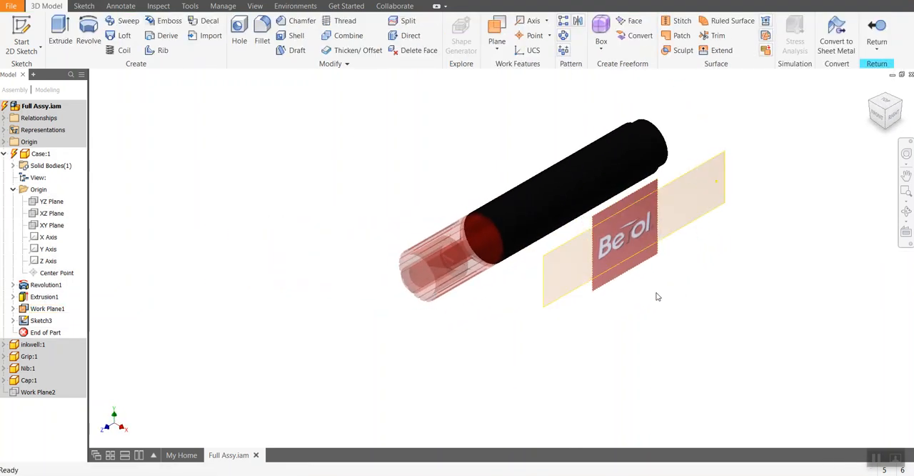
Apply the Berol logo as a decal wrapped onto the pen case's cylindrical face
click(566, 178)
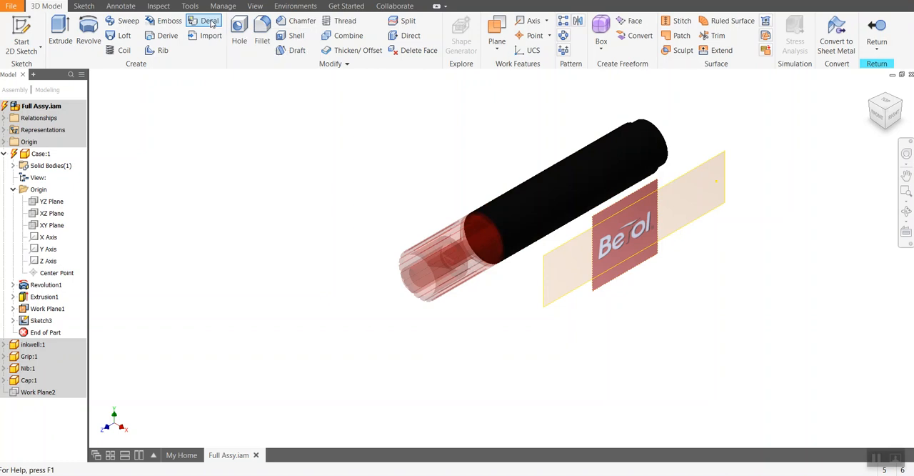
click(210, 20)
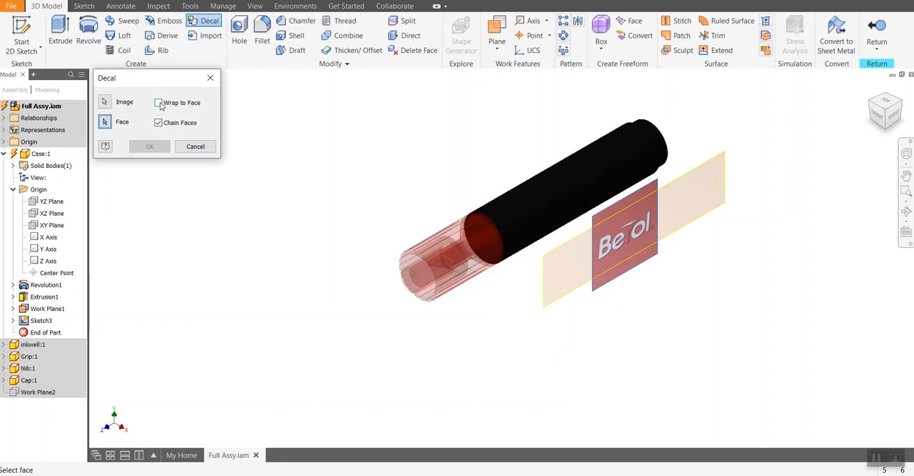
click(158, 103)
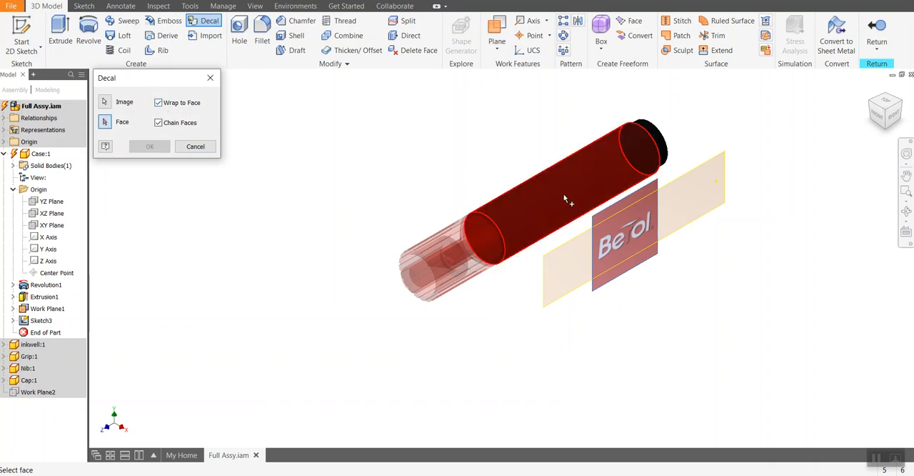
click(564, 199)
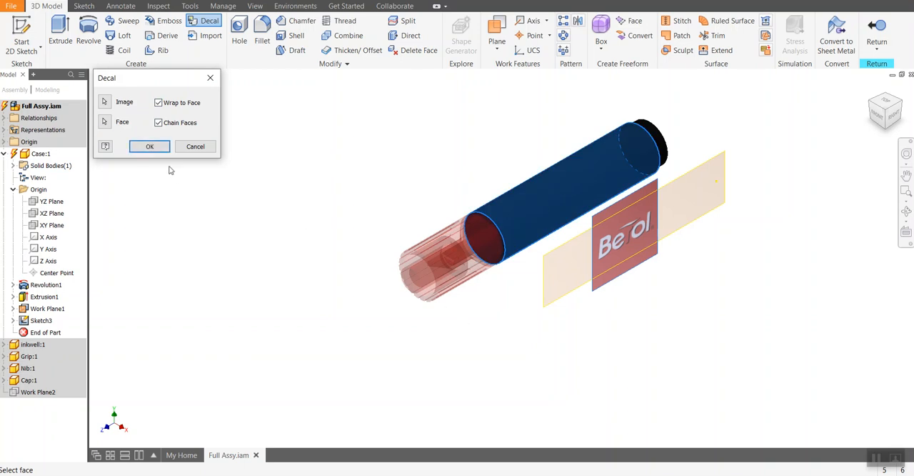
click(149, 146)
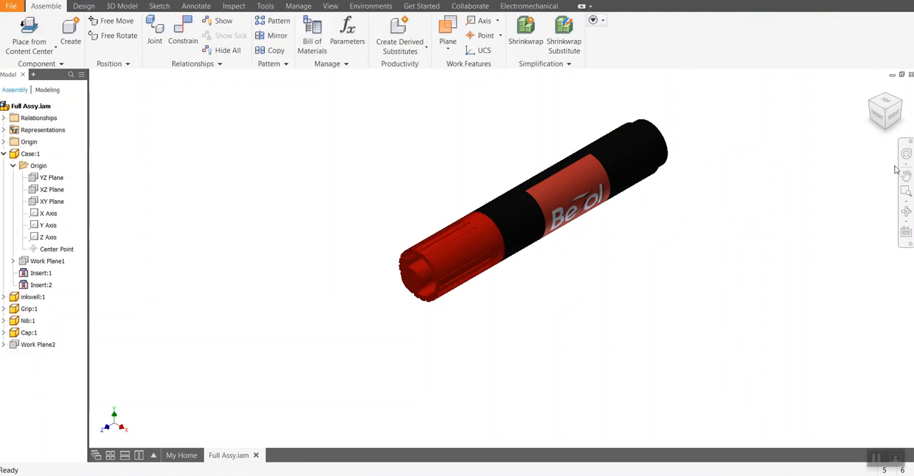
mouse_move(866, 215)
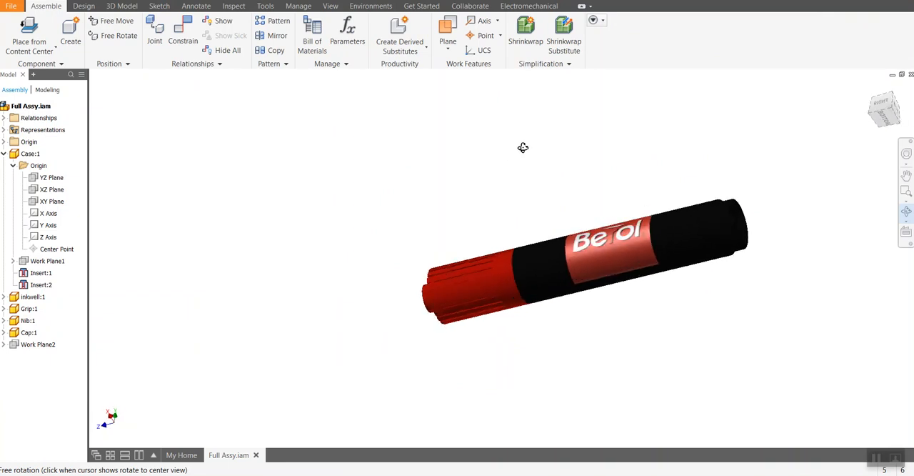
Orbit the pen to inspect the wrapped Berol logo from different angles
drag(522, 148, 550, 221)
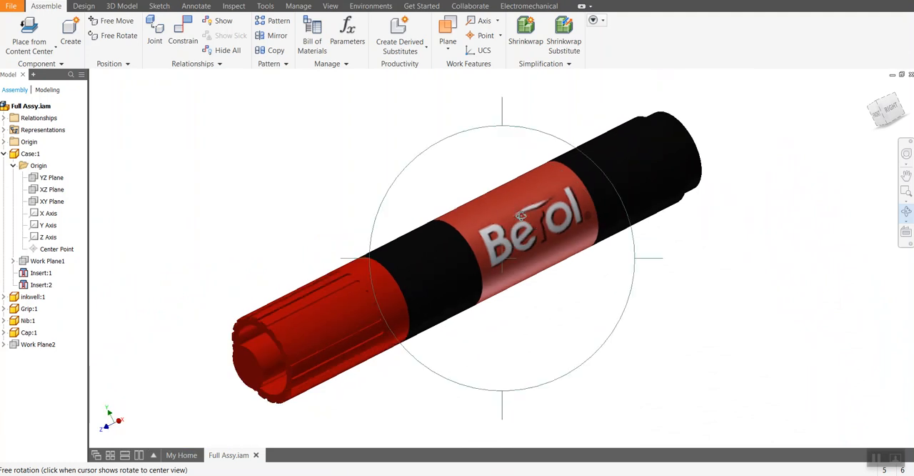
drag(521, 217, 486, 199)
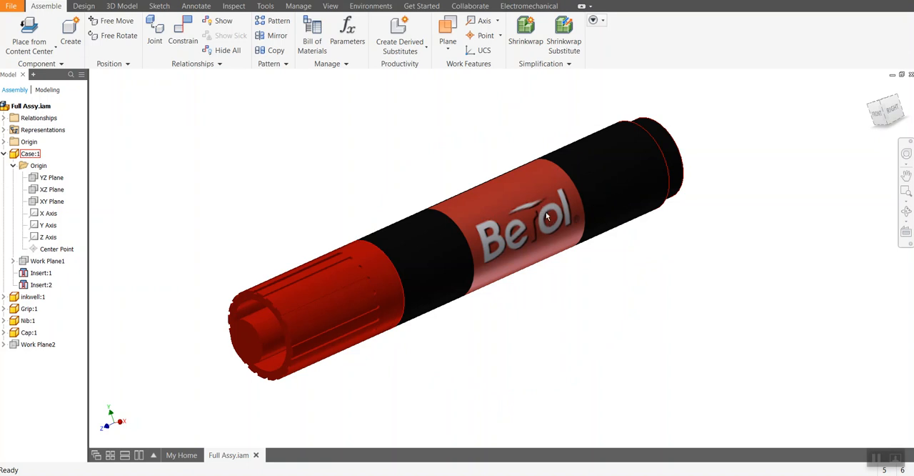
mouse_move(549, 221)
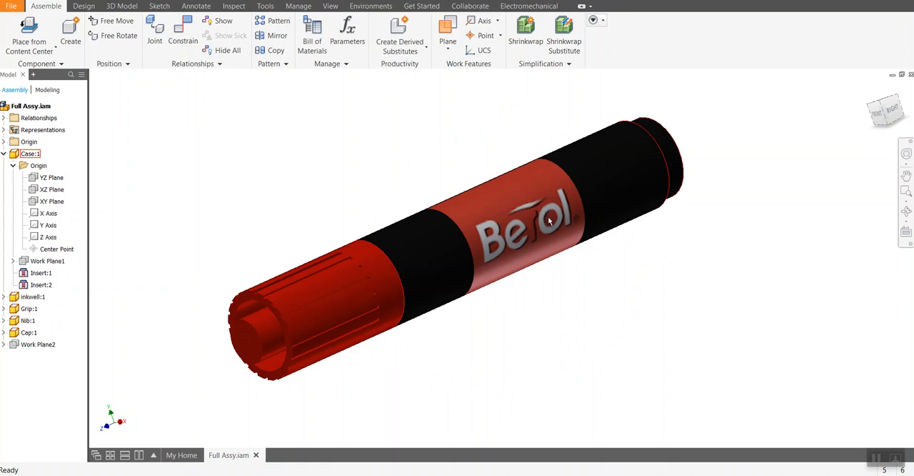
mouse_move(540, 210)
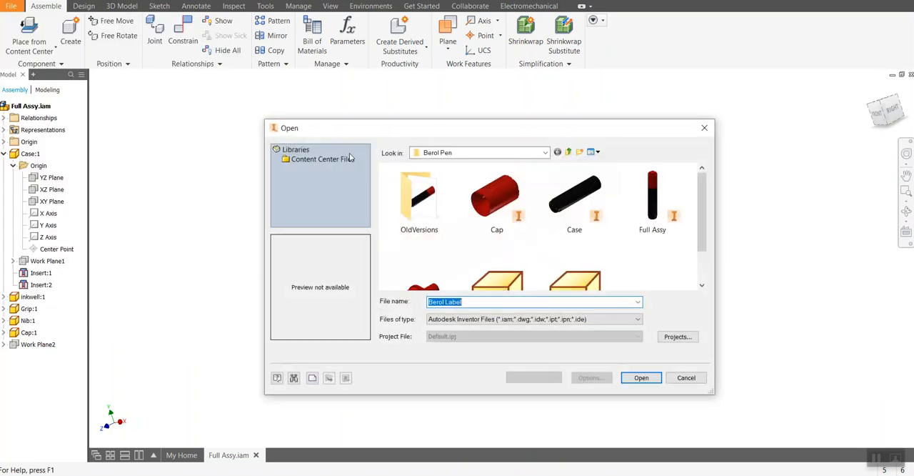
Open the Water Bottle full assembly, accept the update, and select the bottle body
click(569, 151)
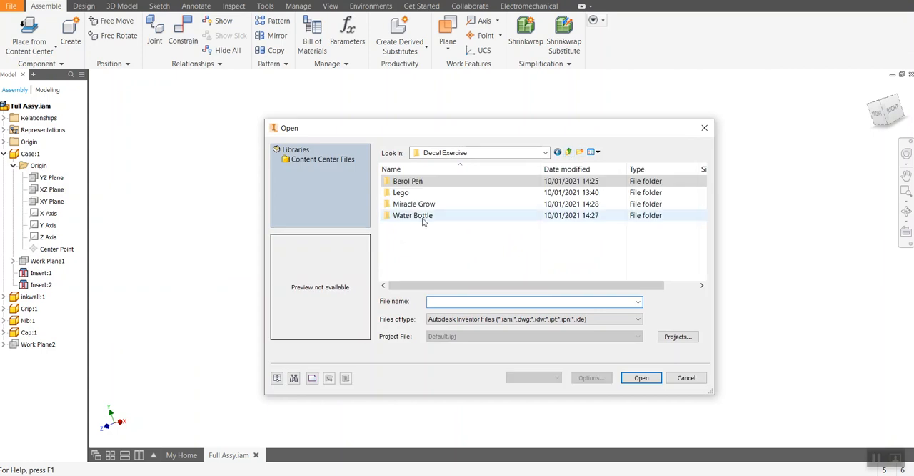
double_click(411, 215)
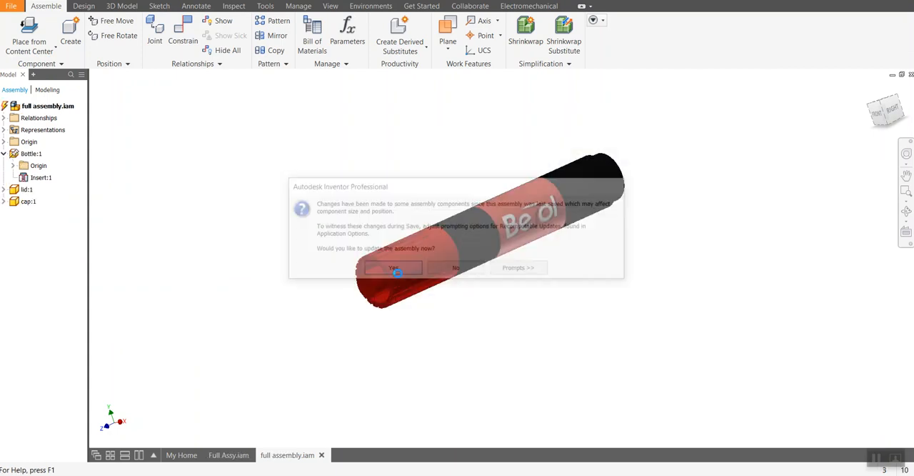
click(393, 267)
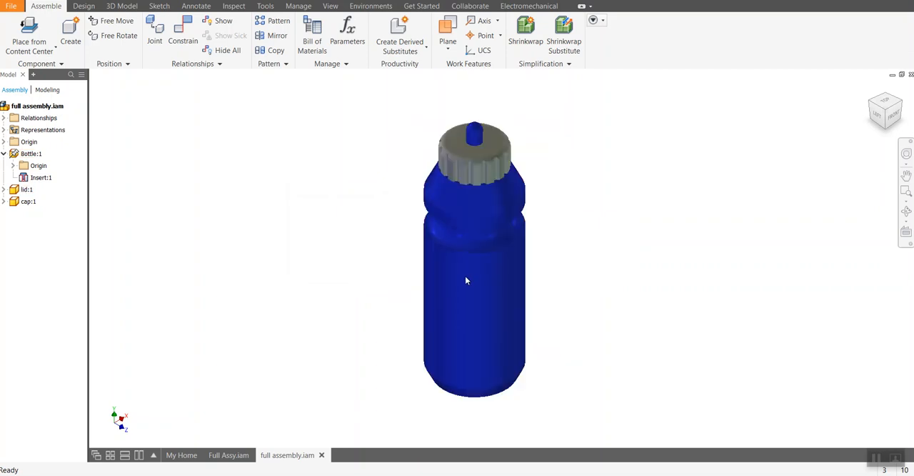
mouse_move(389, 269)
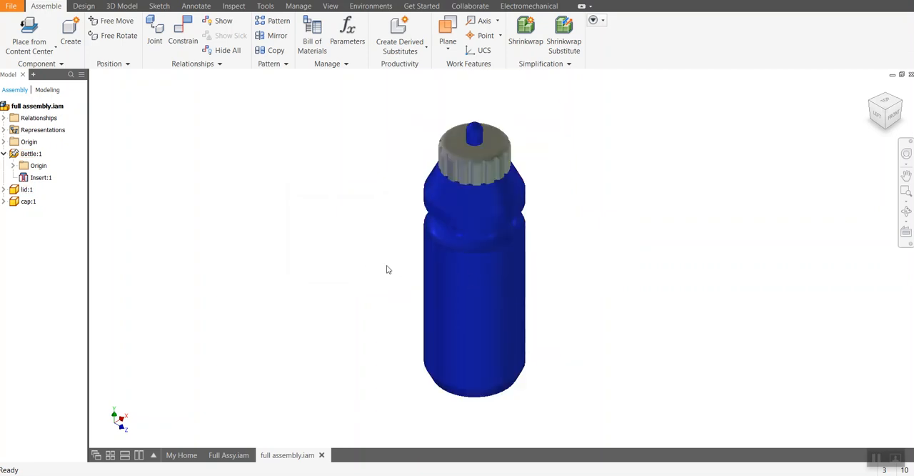
click(435, 284)
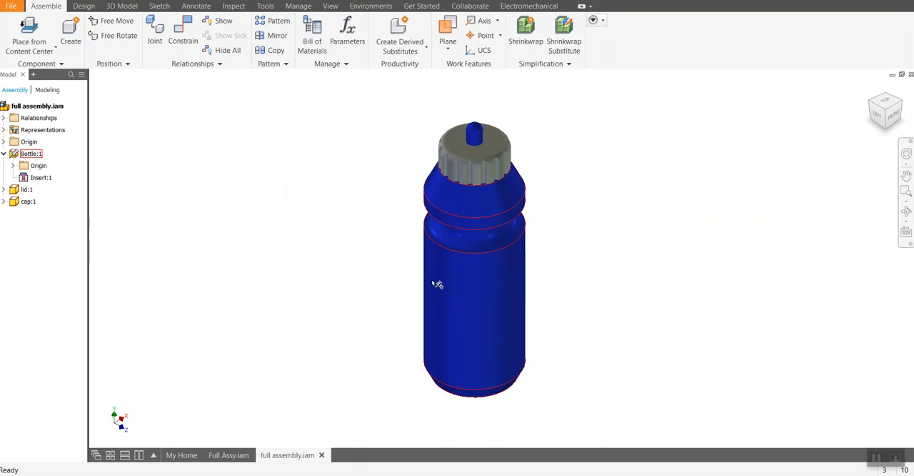
mouse_move(488, 359)
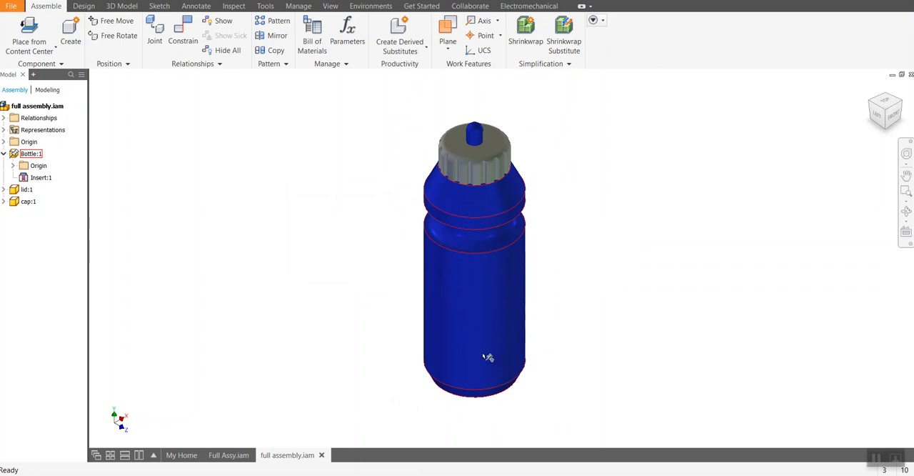
mouse_move(500, 295)
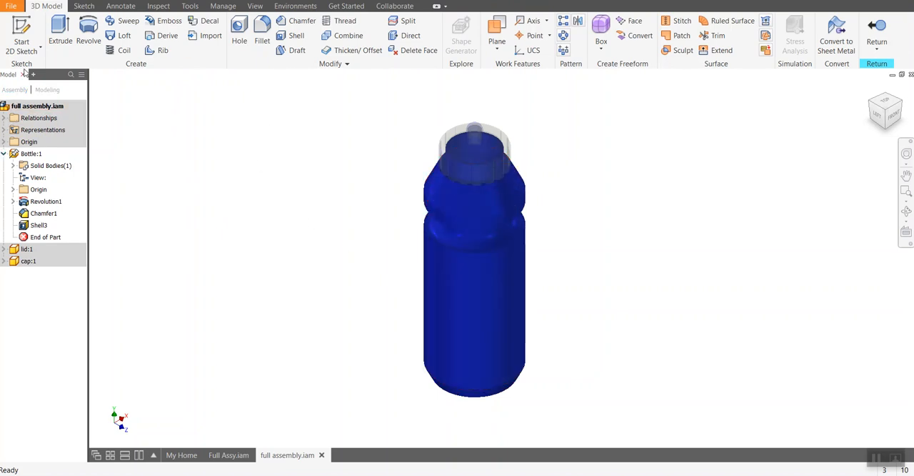
Create a work plane from the bottle's XY Plane and start a 2D sketch on it
click(493, 29)
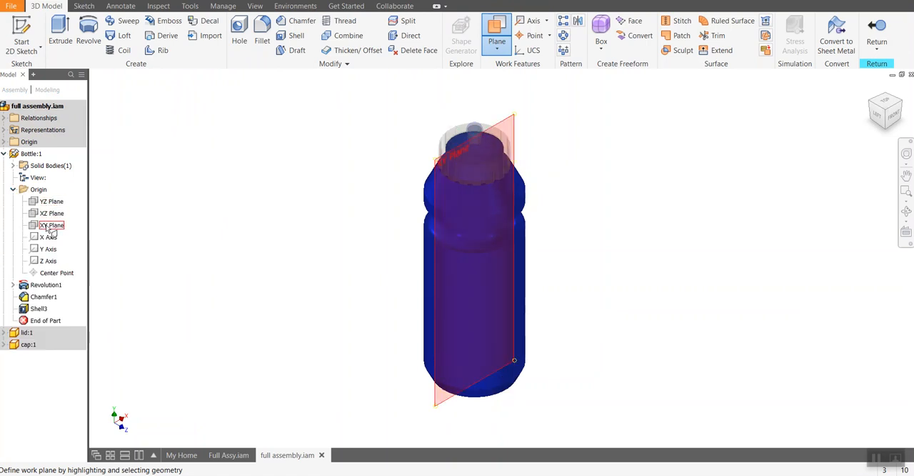
click(51, 225)
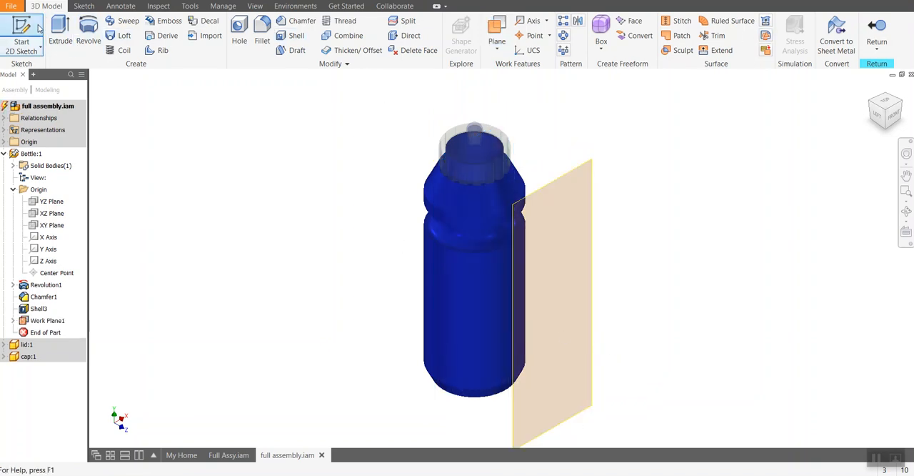
click(23, 32)
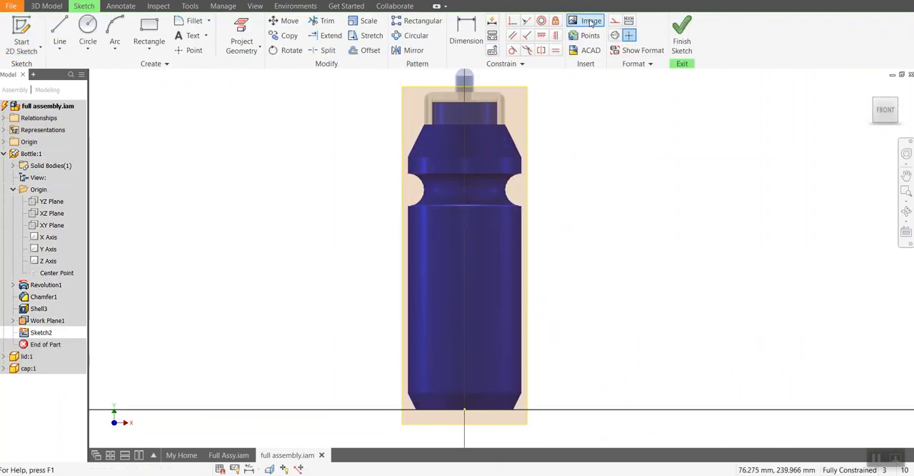
Insert the purple Highland-Spring-Logo-2017 image into the bottle sketch and finish the sketch
click(590, 20)
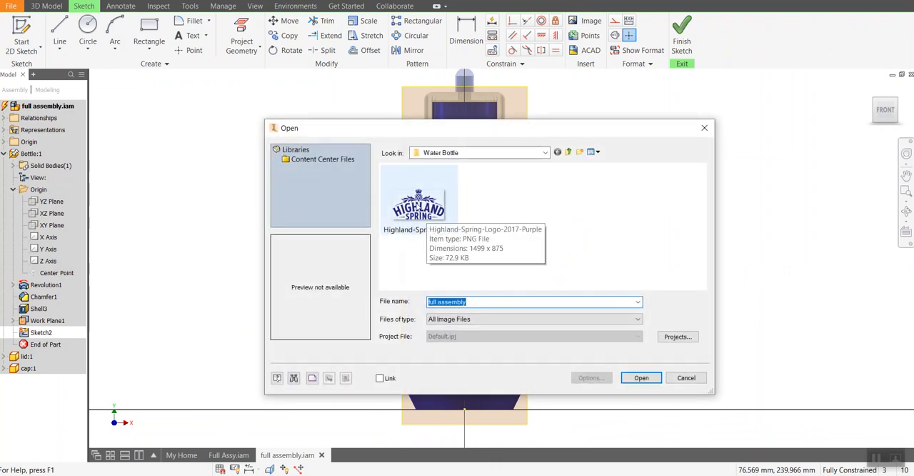
click(419, 203)
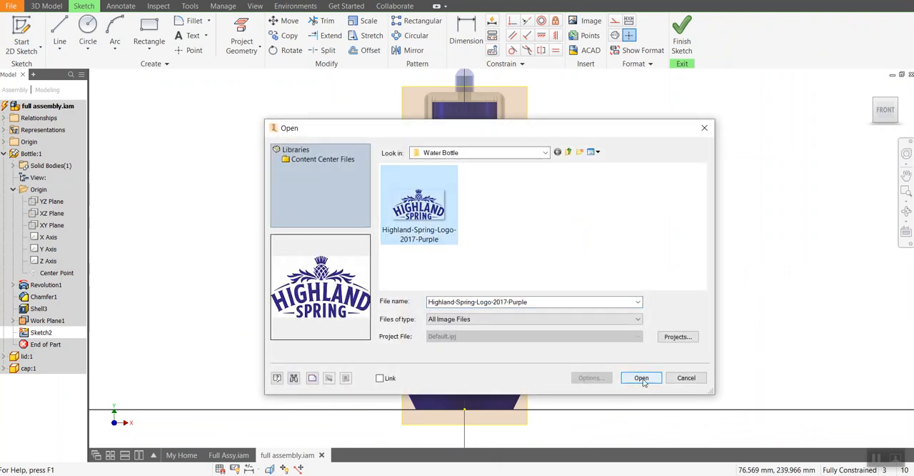
click(641, 377)
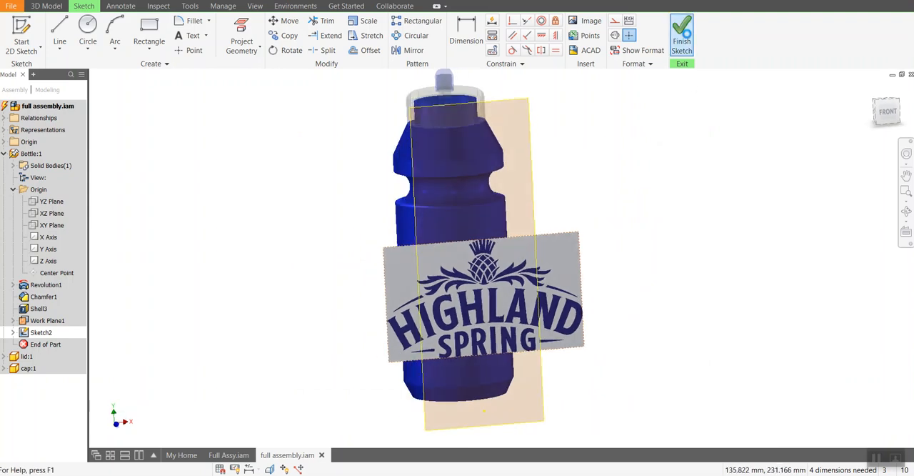
click(681, 34)
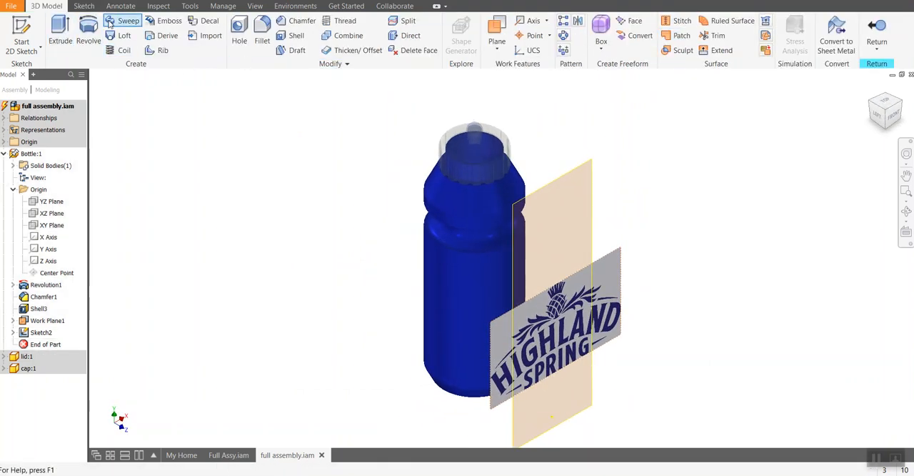
Wrap the Highland Spring logo decal onto the bottle body and return to the assembly
click(207, 20)
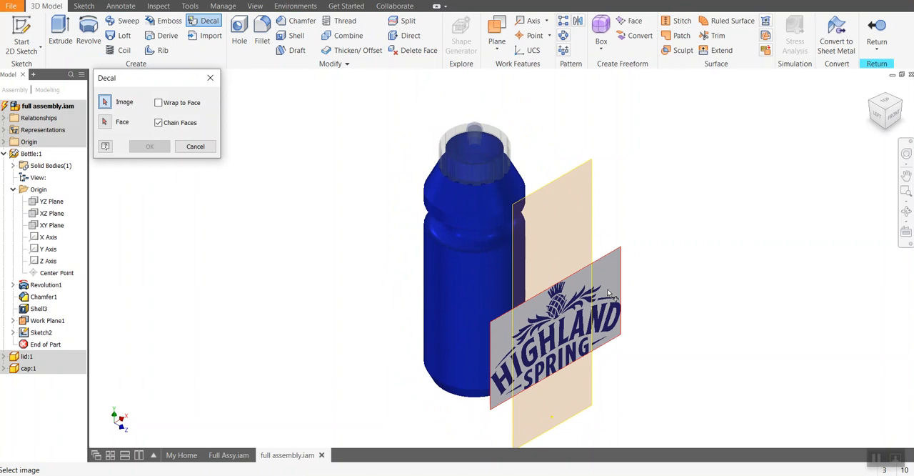
click(105, 122)
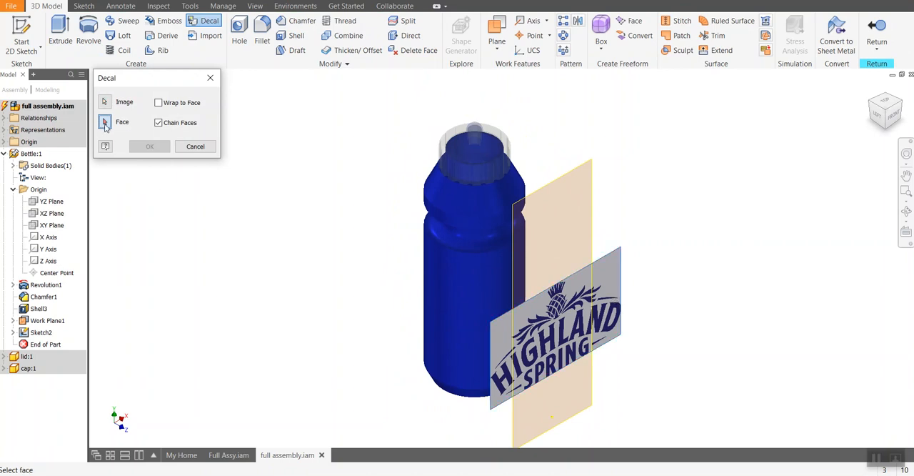
click(158, 102)
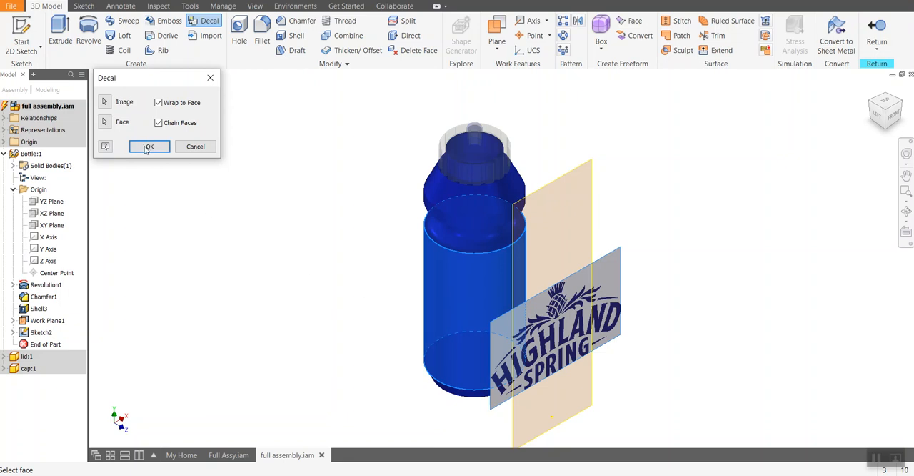
click(148, 147)
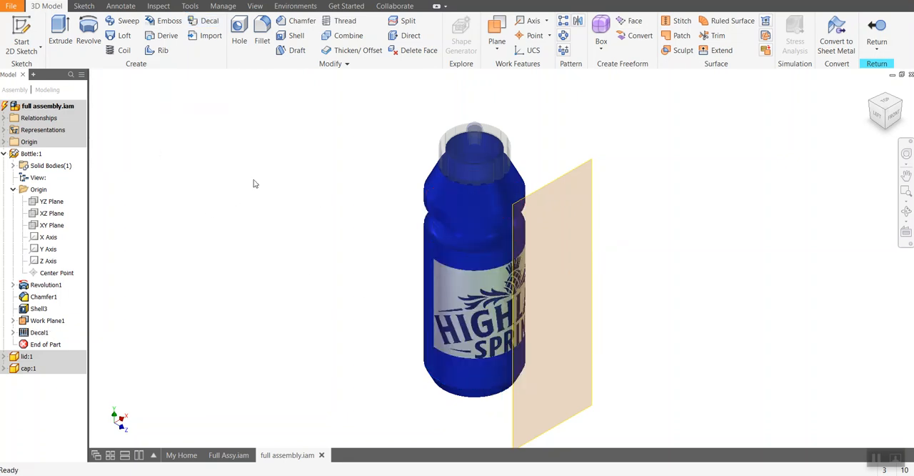
mouse_move(339, 83)
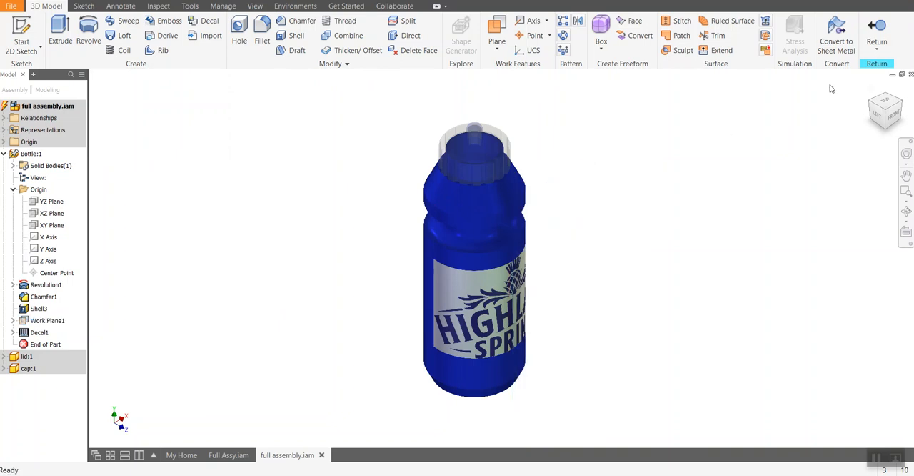
mouse_move(883, 27)
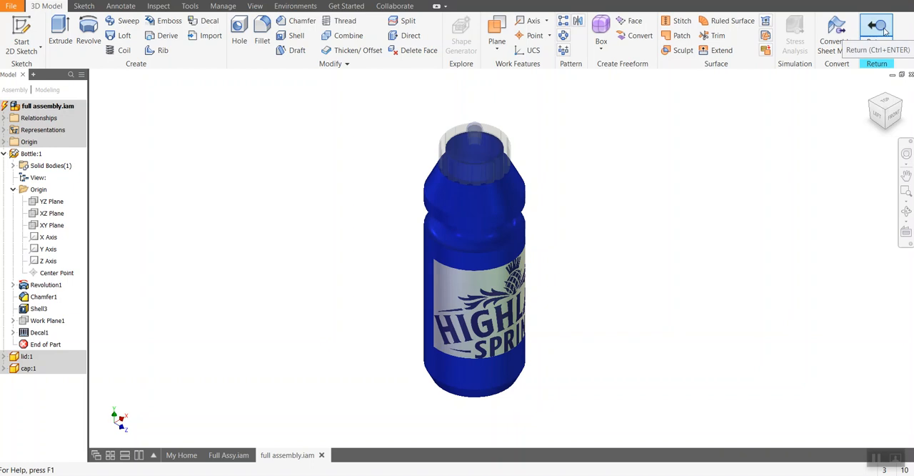
click(874, 26)
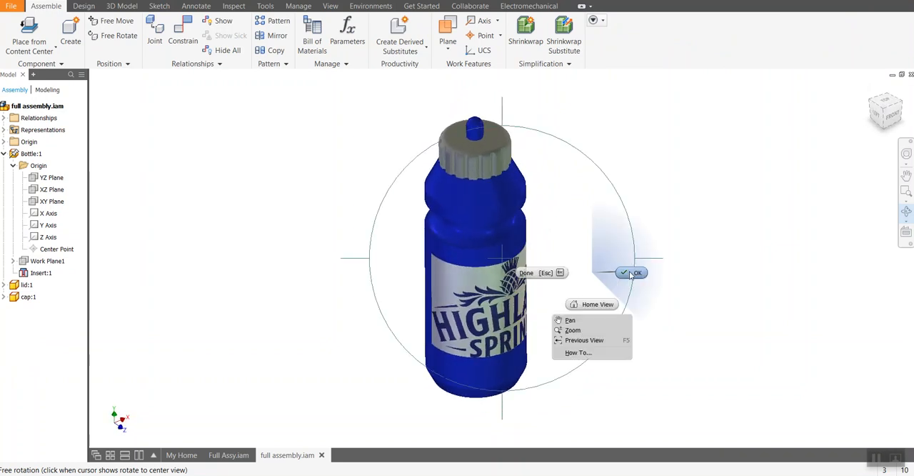
Open the Miracle Grow 'Assembly for presentation' from the Decal Exercise folder
click(634, 272)
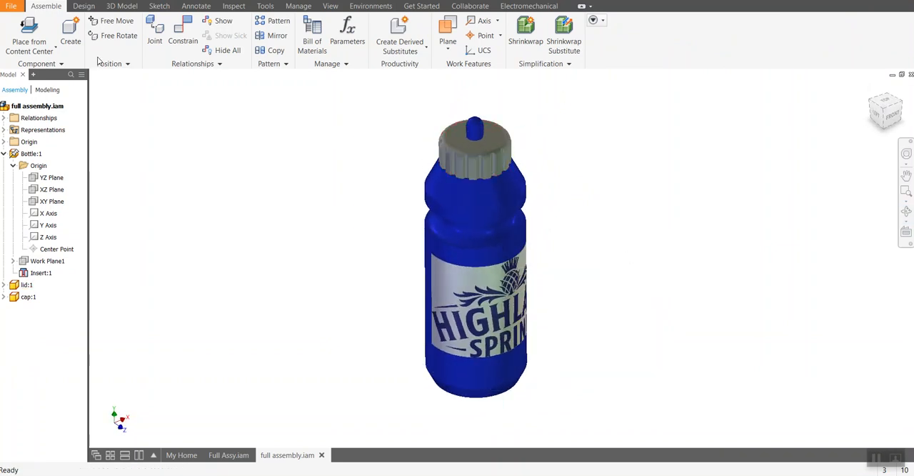
click(10, 7)
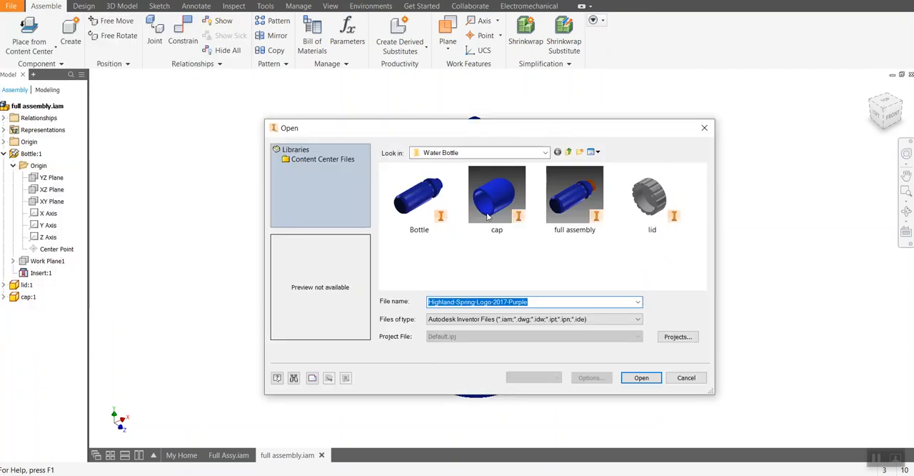
click(567, 151)
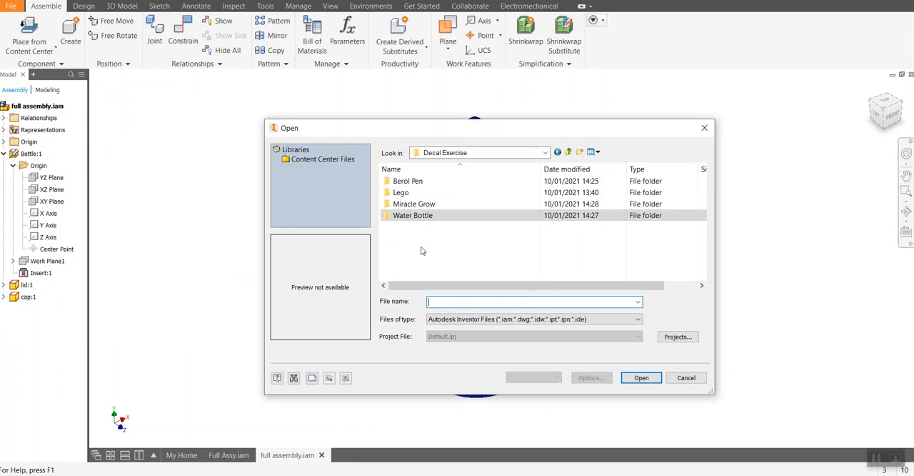
click(413, 204)
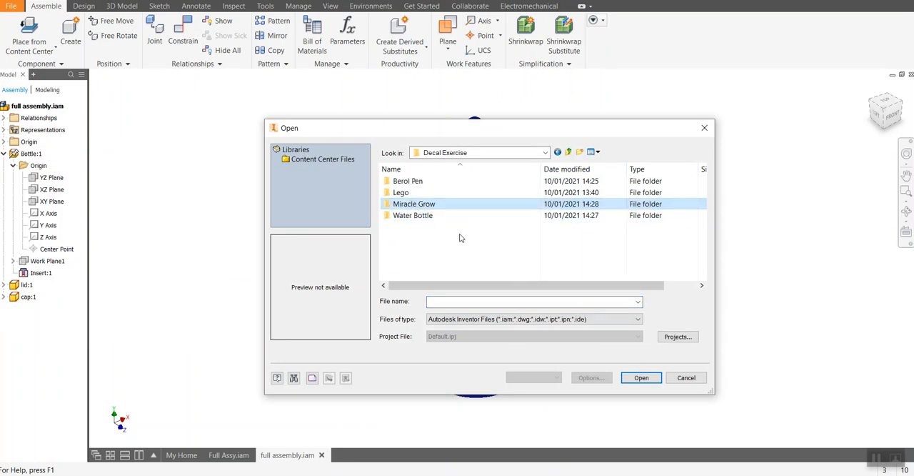
double_click(413, 203)
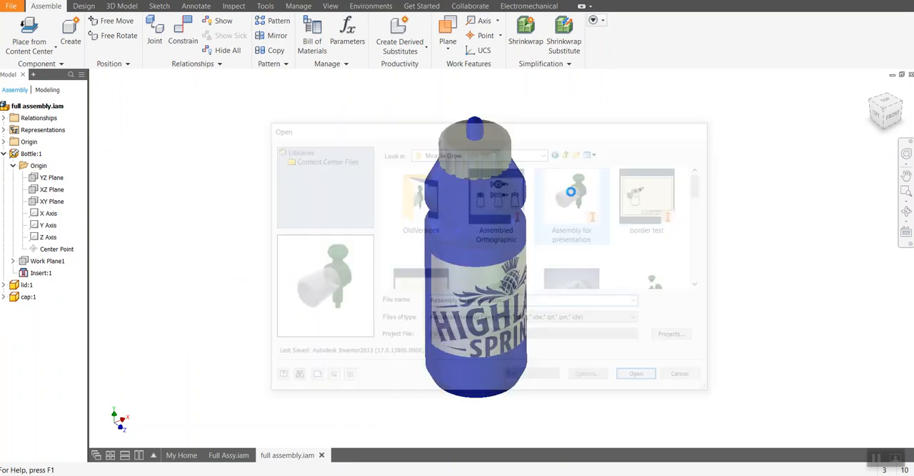
click(635, 372)
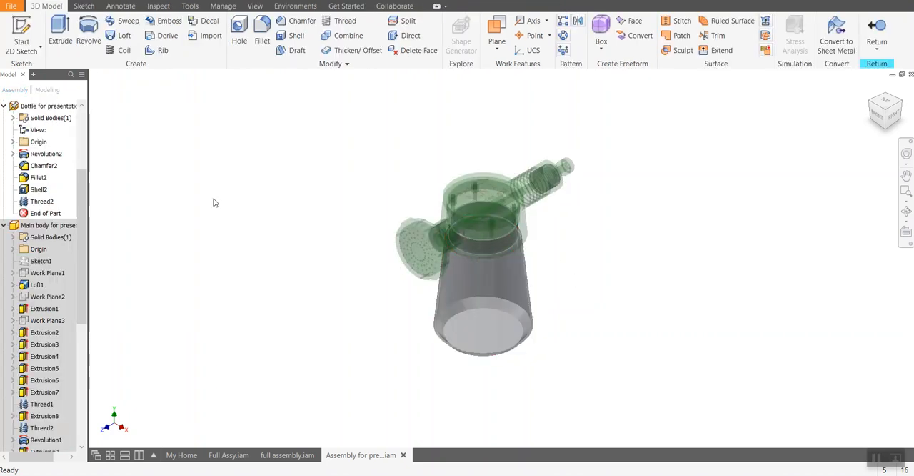
Create a work plane offset from the sprinkler bottle's YZ Plane
click(495, 25)
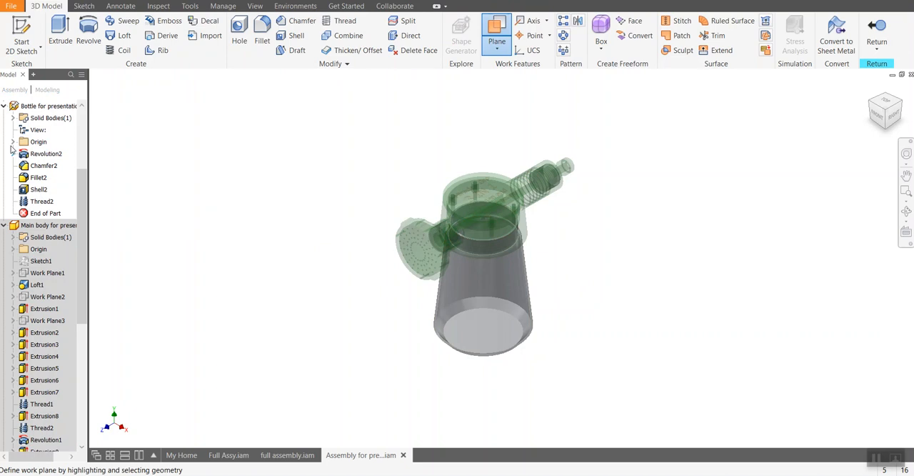
click(12, 141)
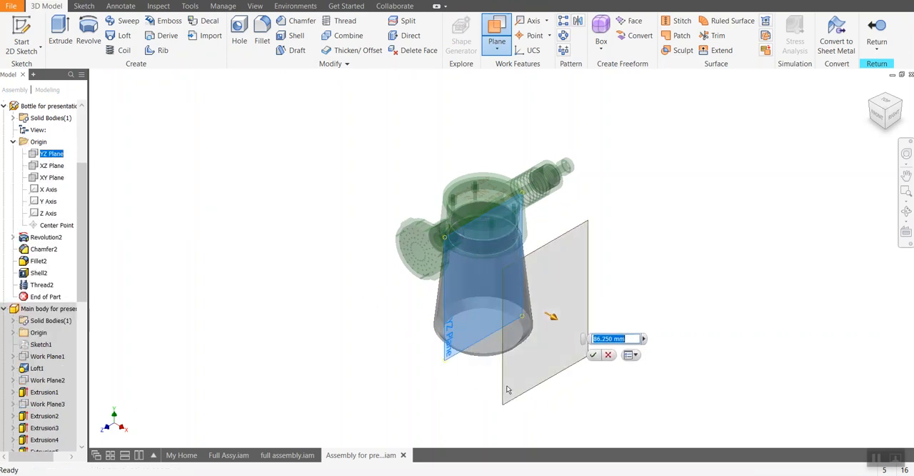
click(590, 355)
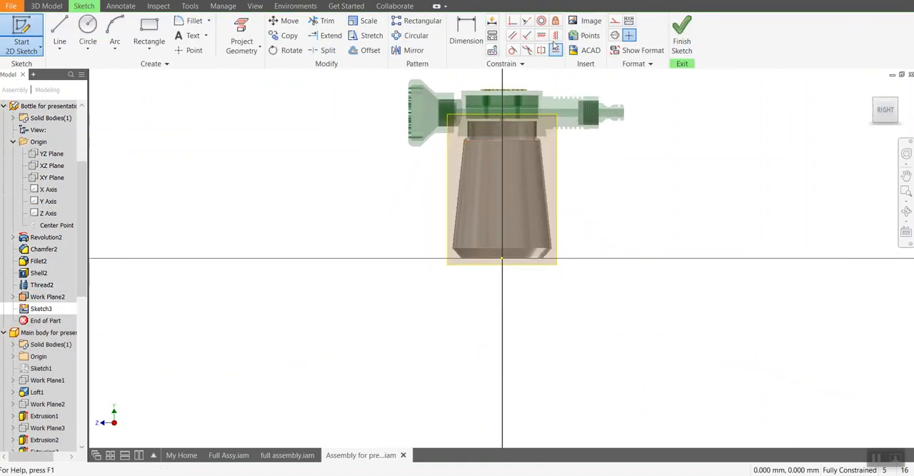
Insert the Miracle-Gro logo image, shrink it, centre it over the bottle and finish the sketch
click(576, 20)
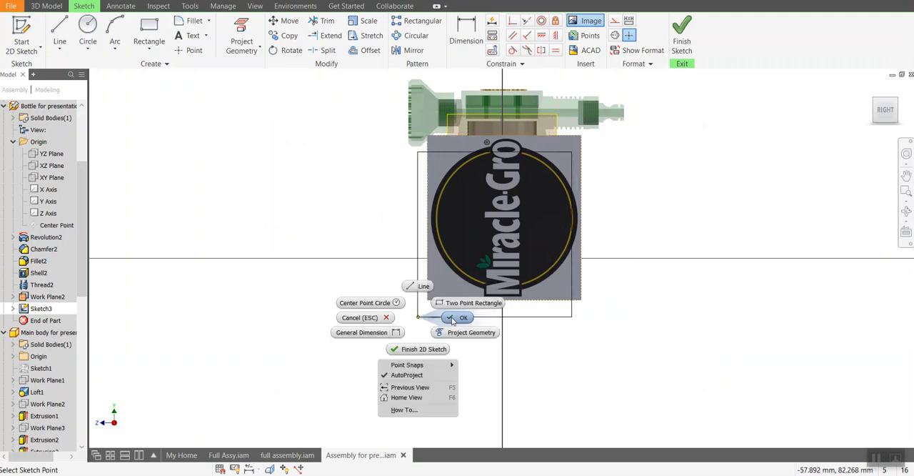
click(458, 317)
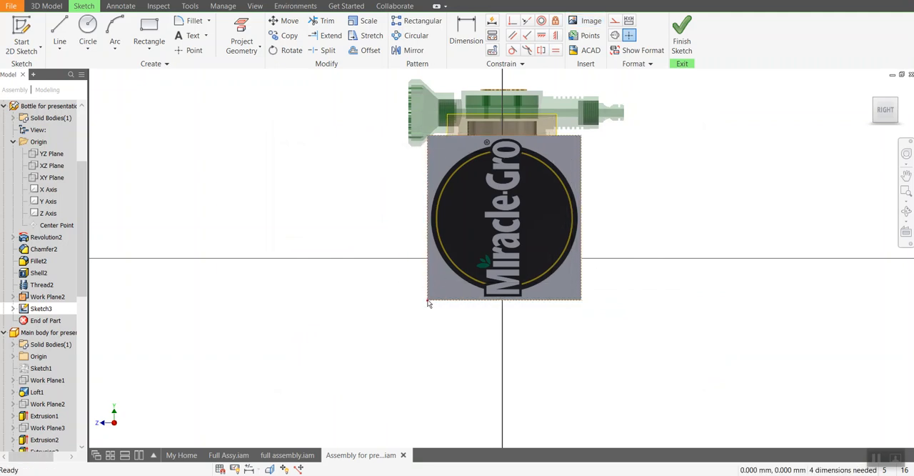
drag(503, 218, 631, 255)
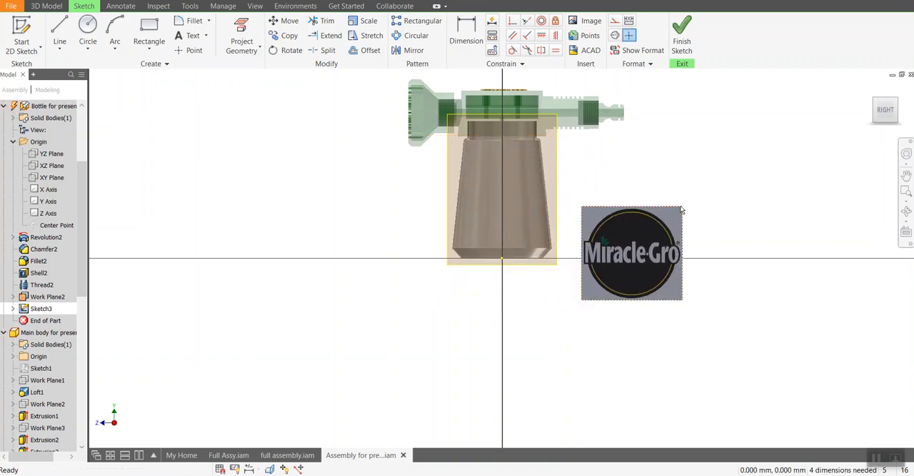
drag(632, 252, 513, 209)
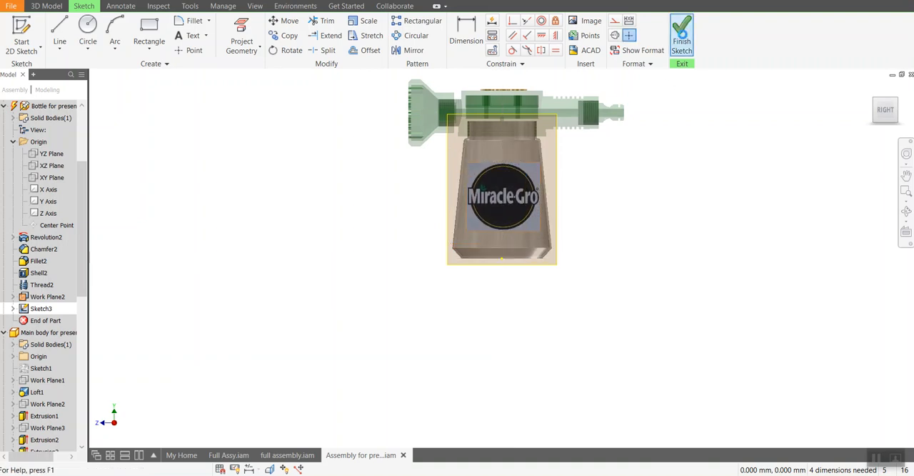
click(680, 32)
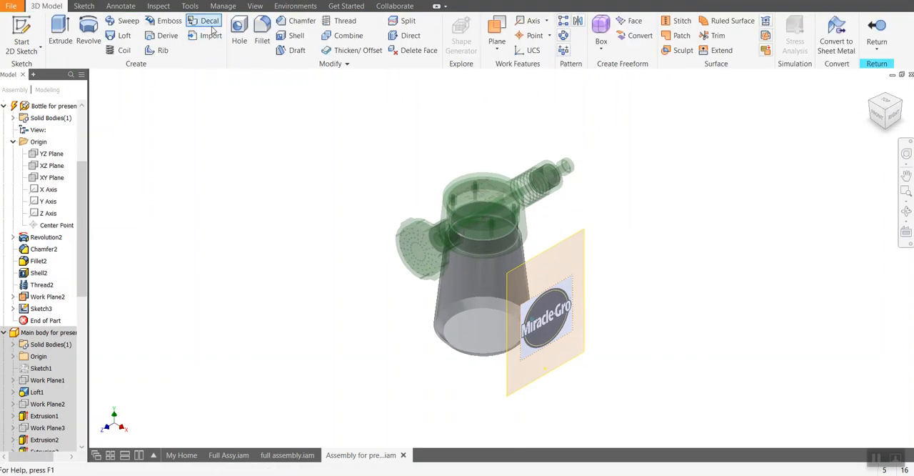
Wrap the Miracle-Gro logo decal onto the sprinkler bottle's body face
click(208, 19)
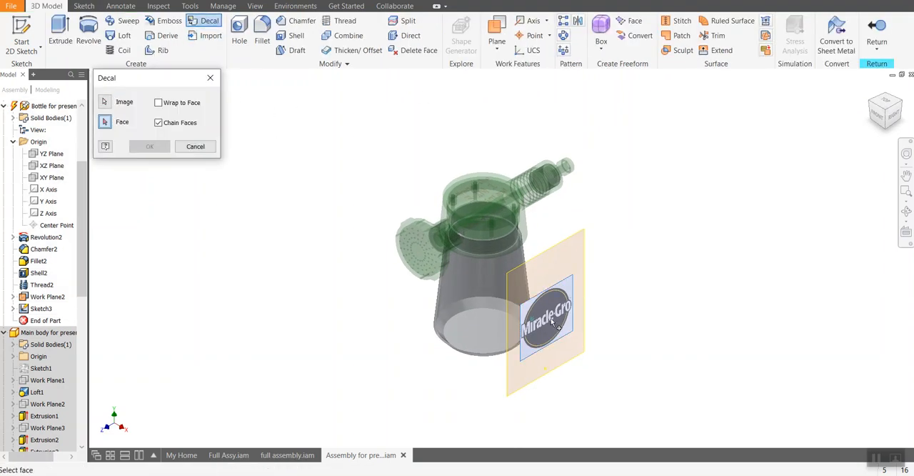
click(454, 309)
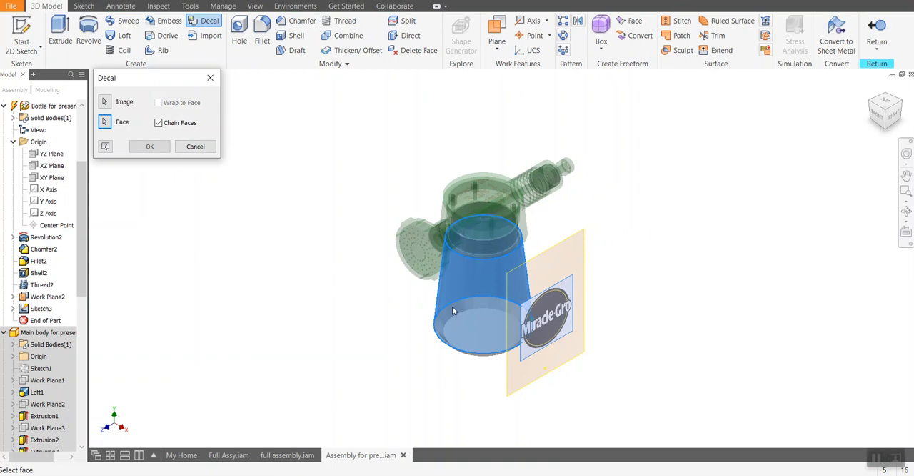
click(149, 146)
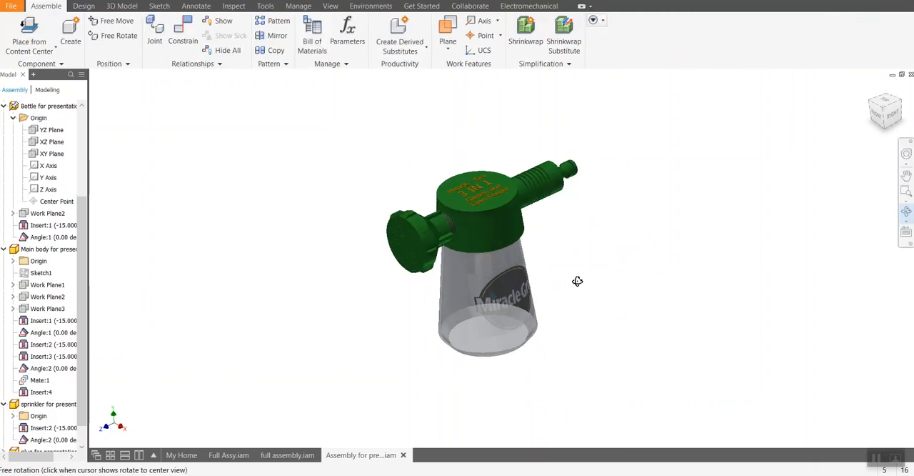
Orbit the sprinkler to inspect its decal, then view the pen and water bottle assemblies
drag(577, 281, 477, 211)
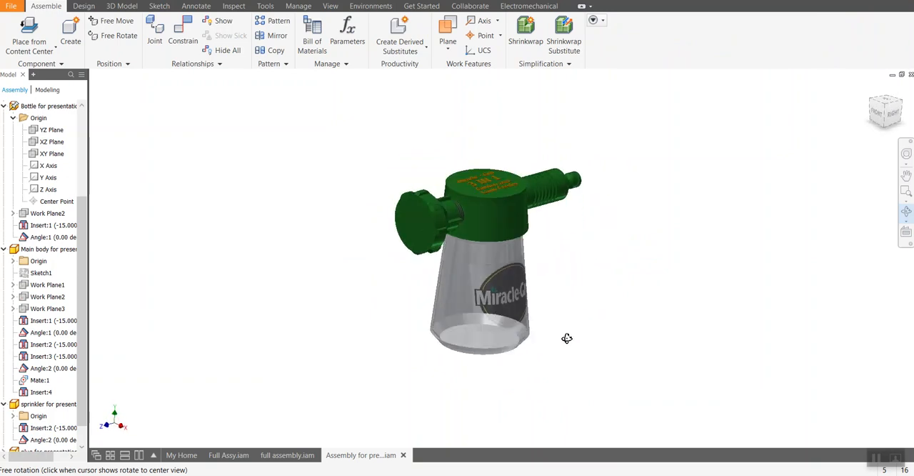
click(565, 337)
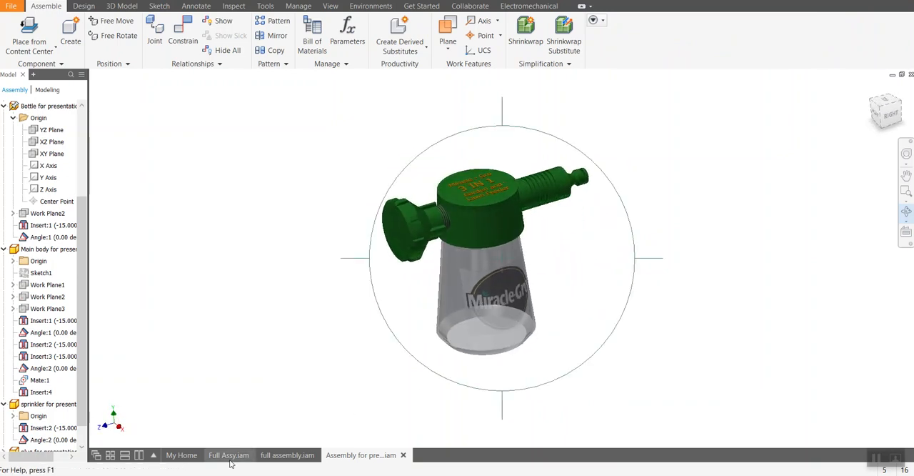
click(228, 454)
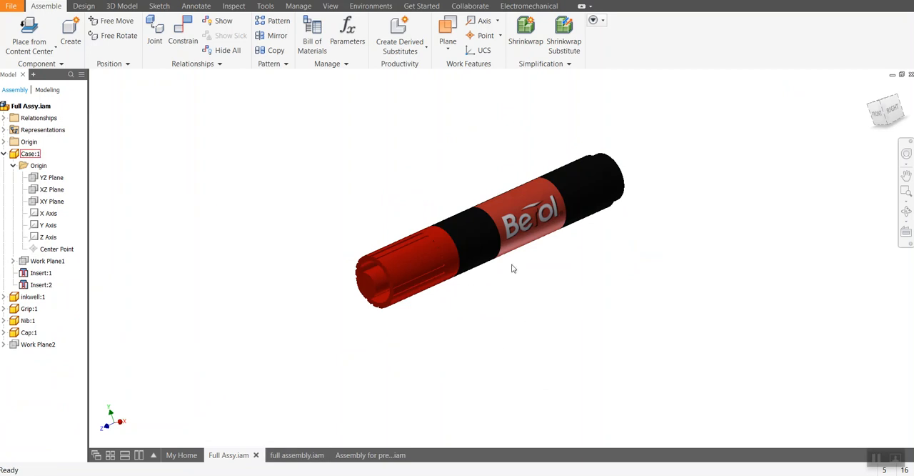
click(297, 455)
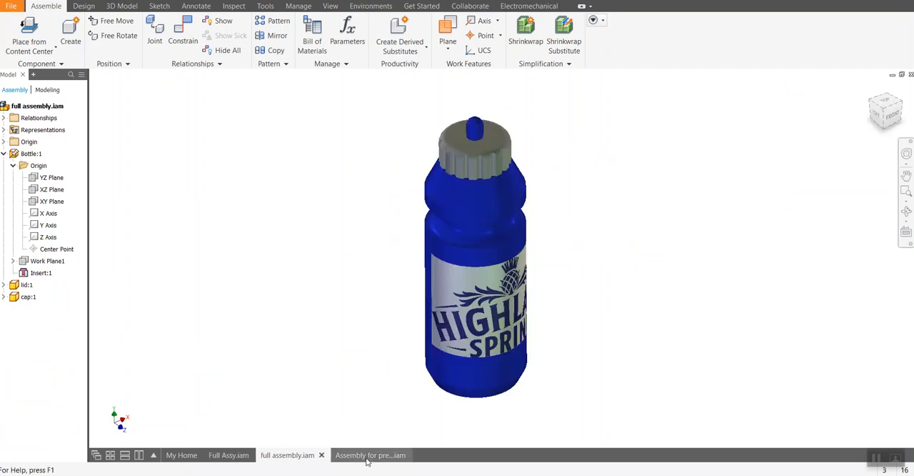
click(368, 455)
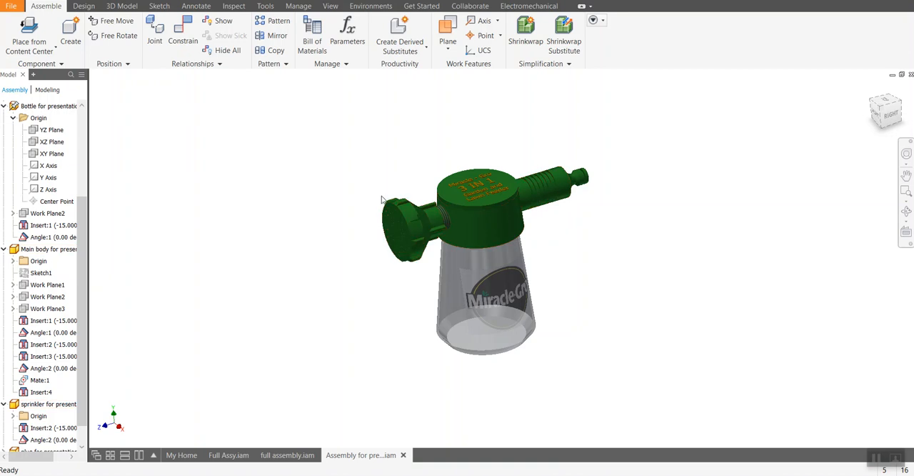
mouse_move(380, 196)
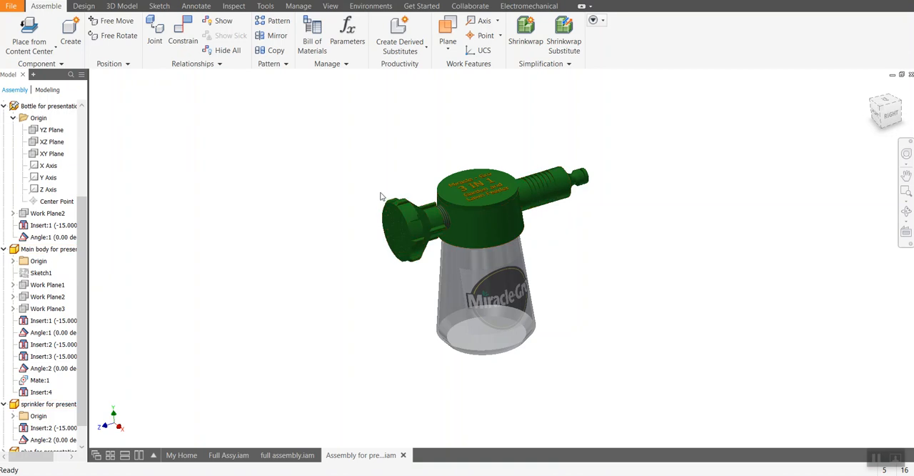
mouse_move(311, 225)
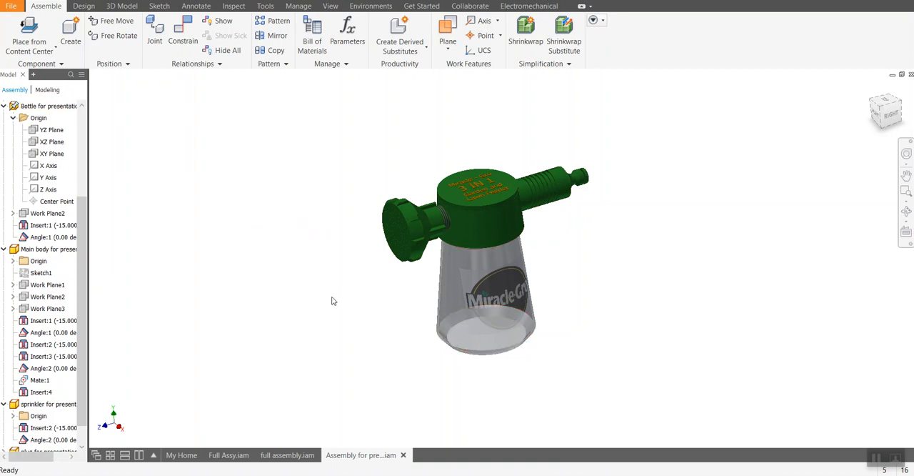
mouse_move(296, 232)
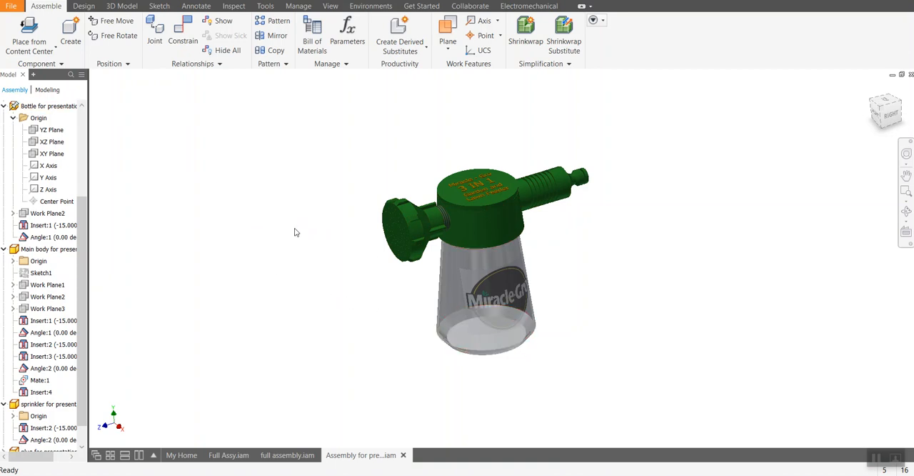
Dismiss the save reminder and return to the Berol pen assembly
click(48, 403)
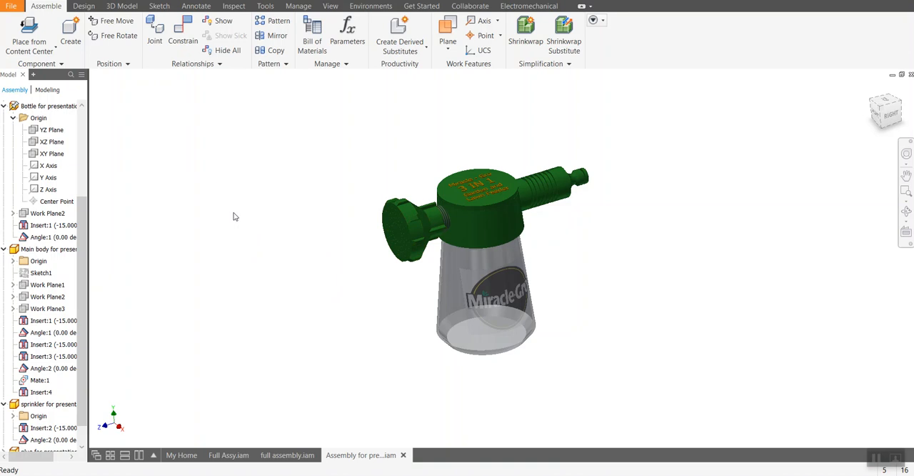
mouse_move(238, 216)
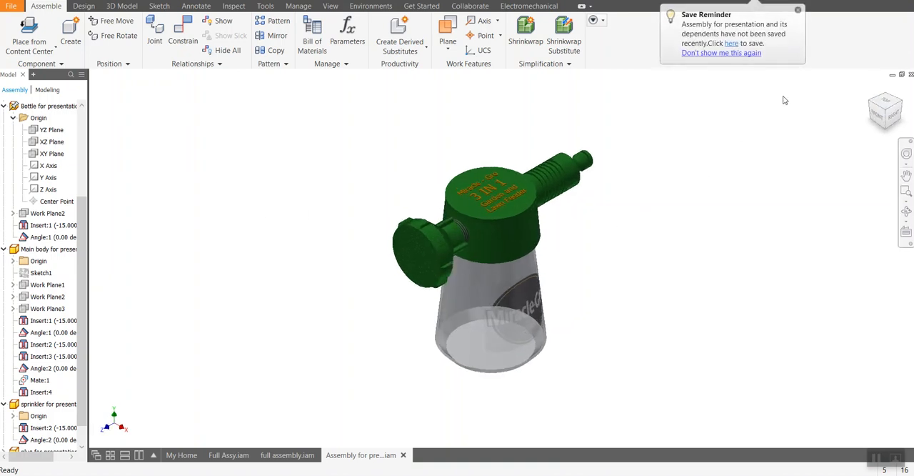
click(798, 10)
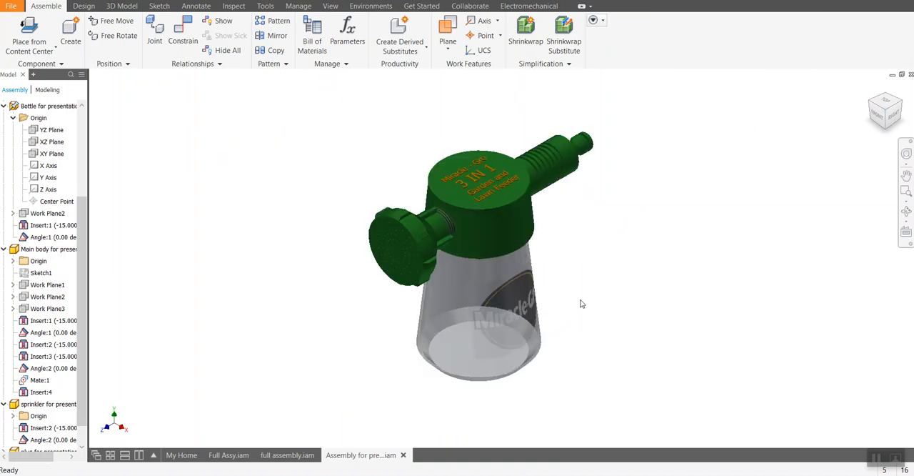
mouse_move(581, 303)
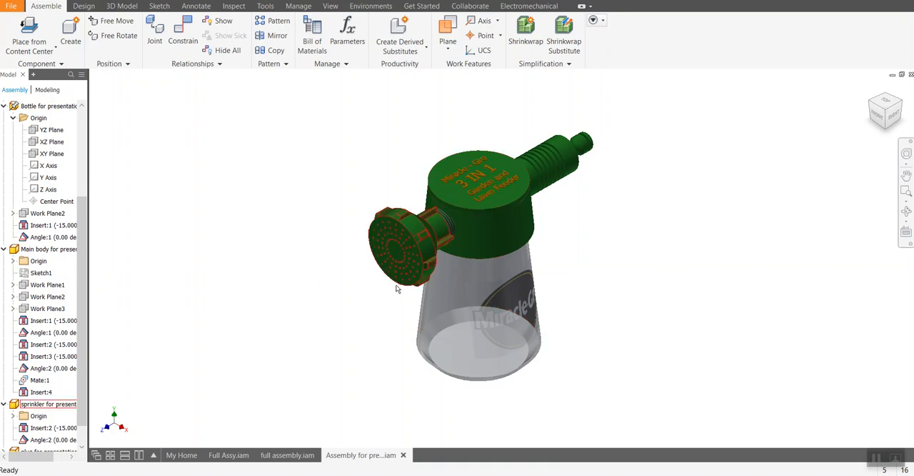
click(229, 454)
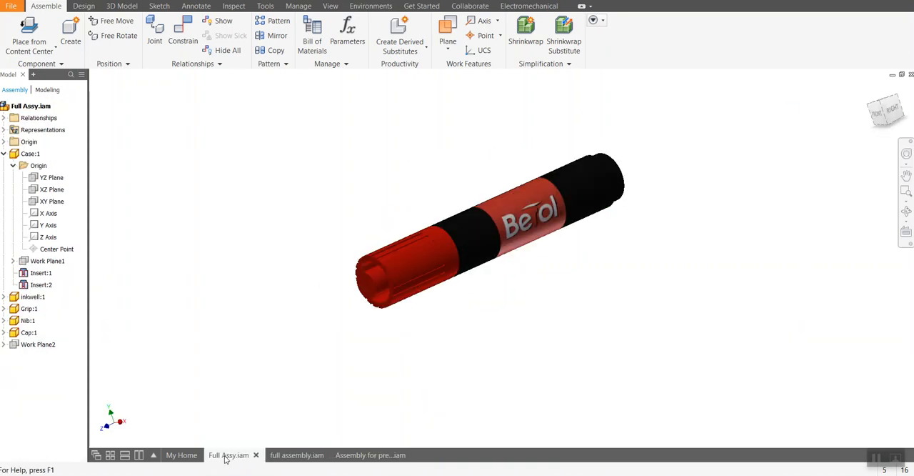